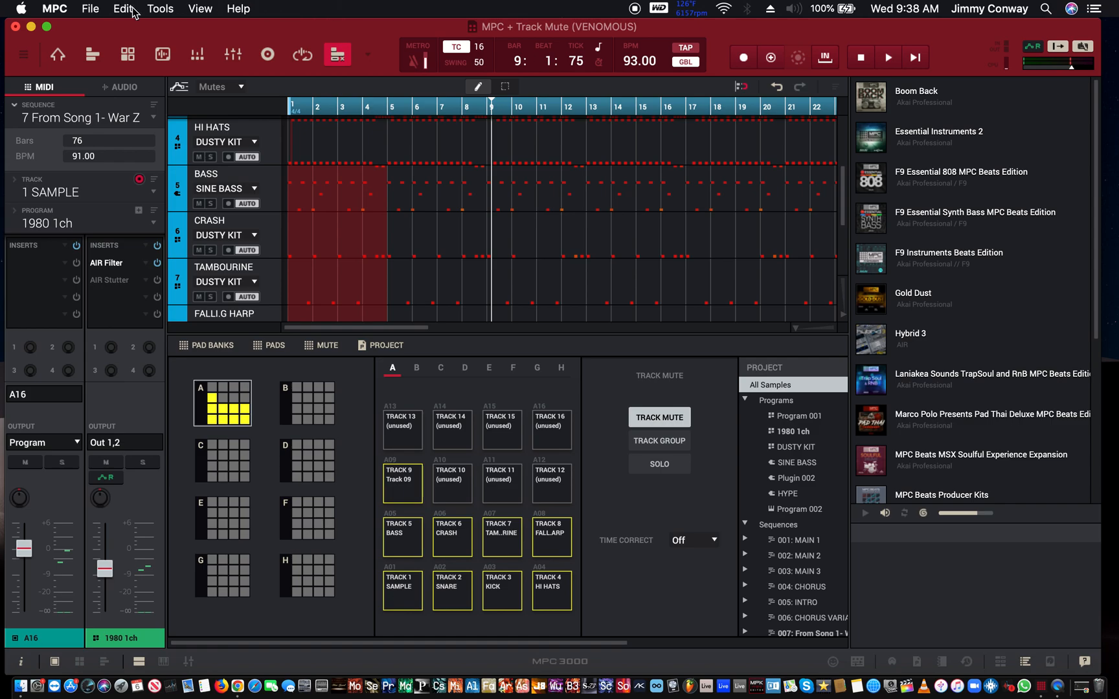
mouse_move(179, 74)
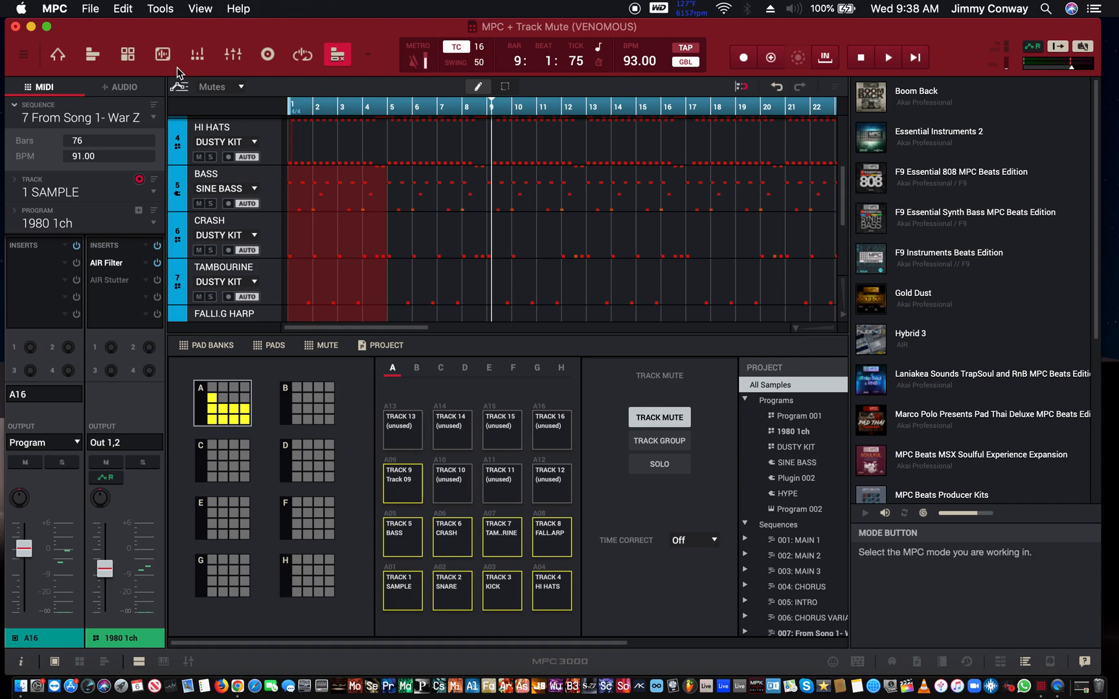
mouse_move(180, 74)
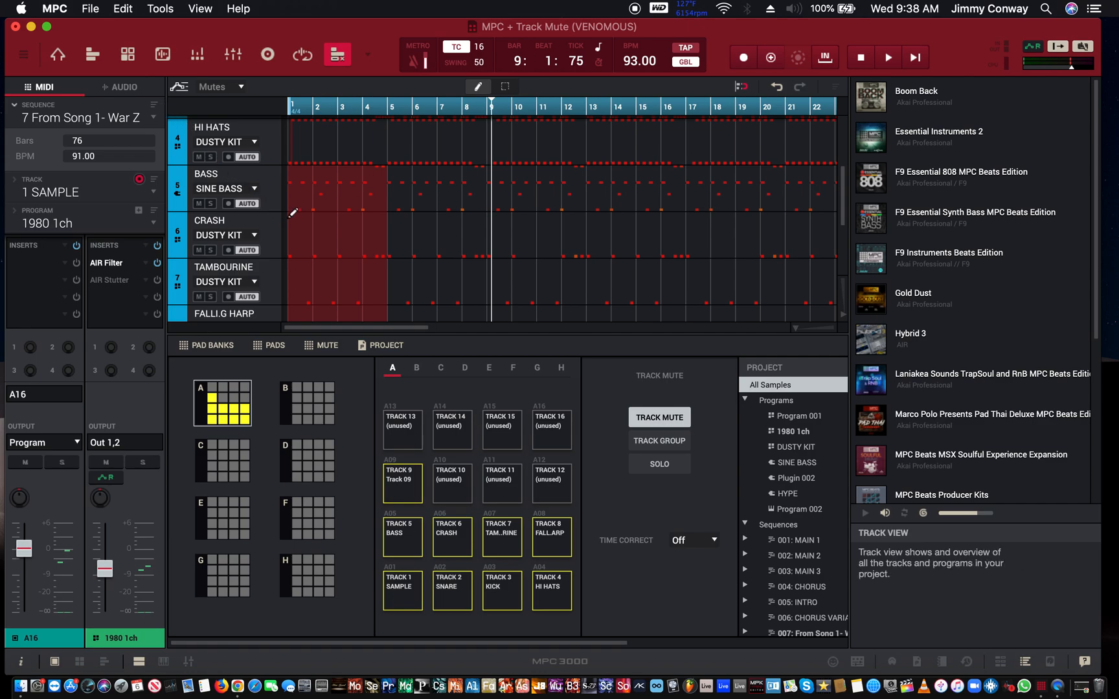
mouse_move(330, 241)
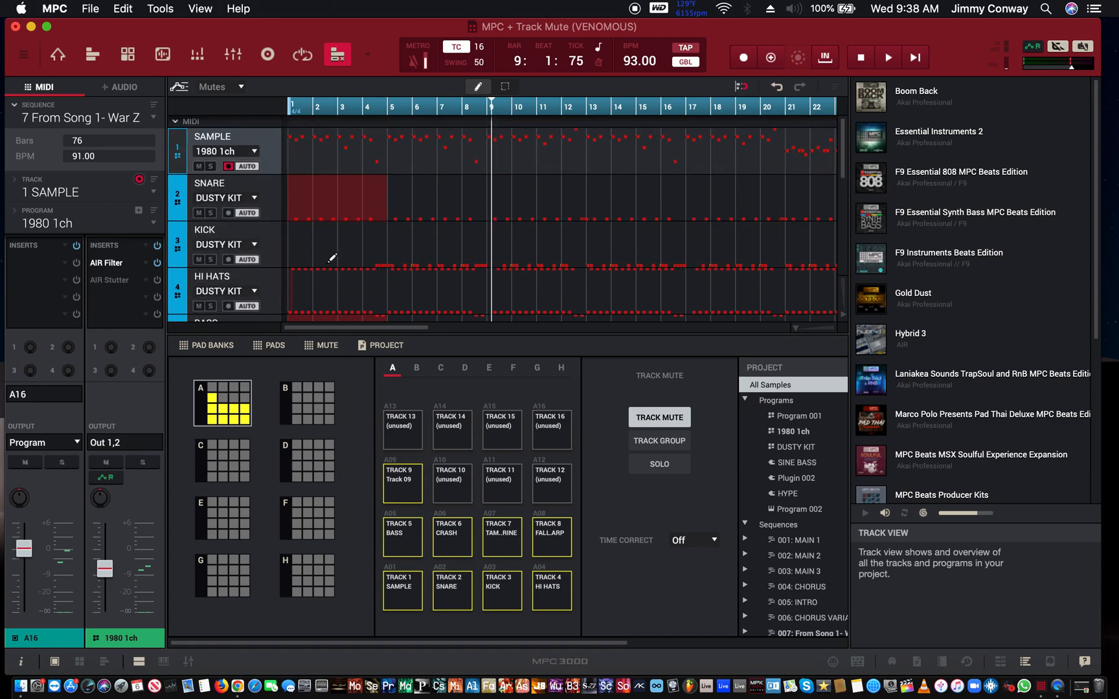
Step: Start sequence 7 playing at 93 BPM
scroll("down", 3)
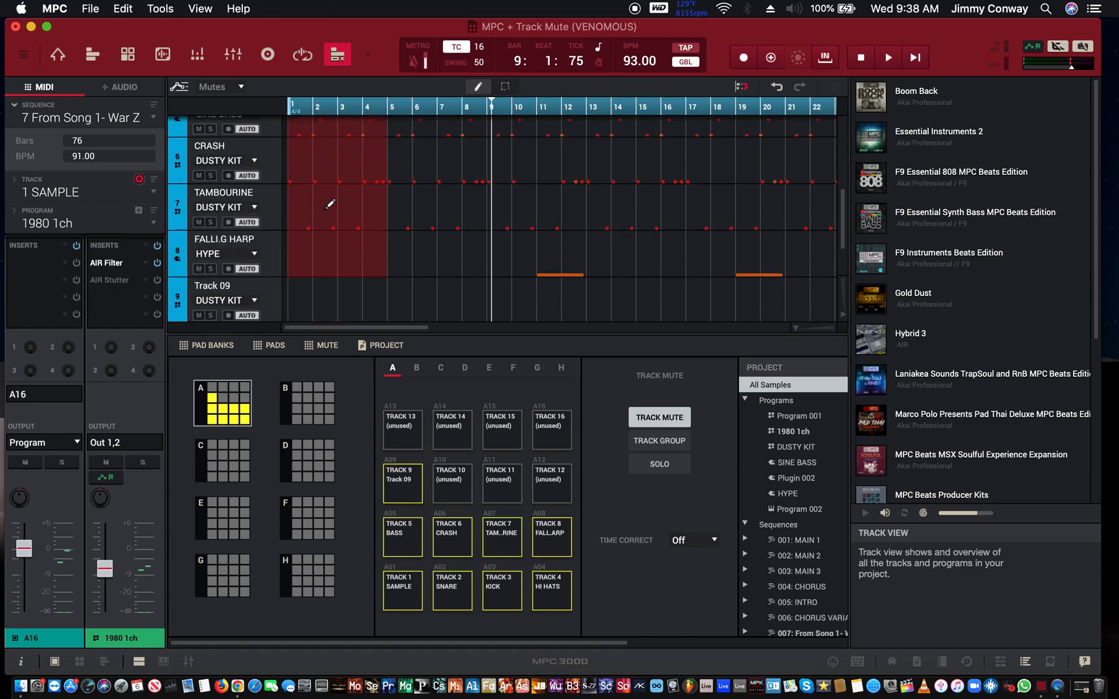
scroll("down", 3)
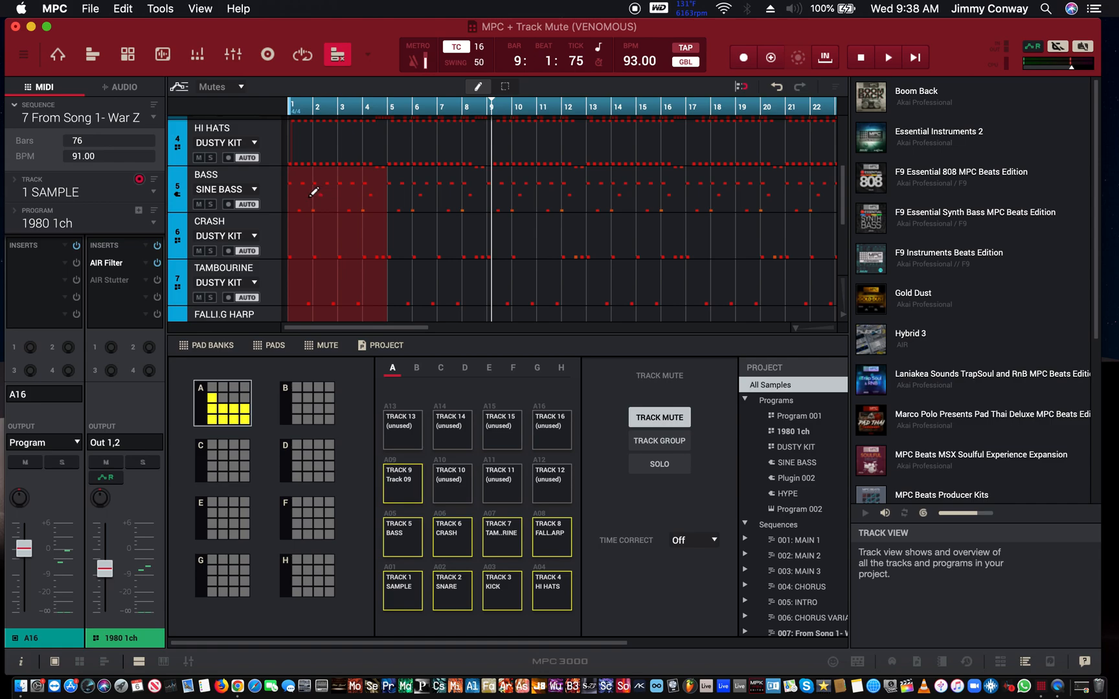
mouse_move(341, 175)
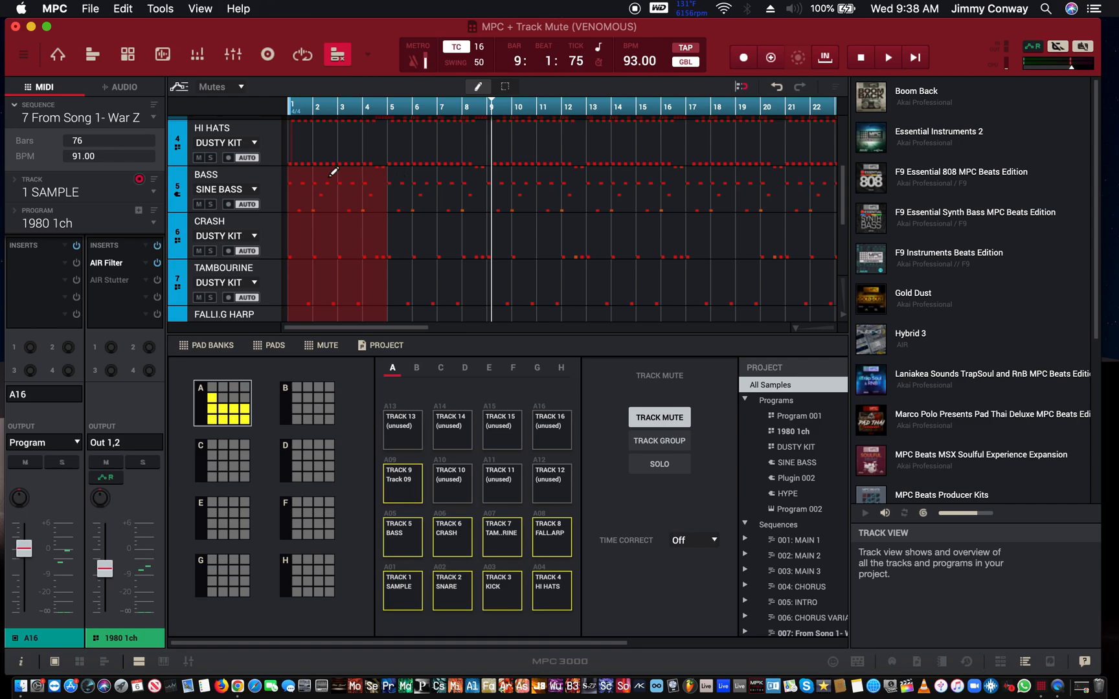
mouse_move(418, 114)
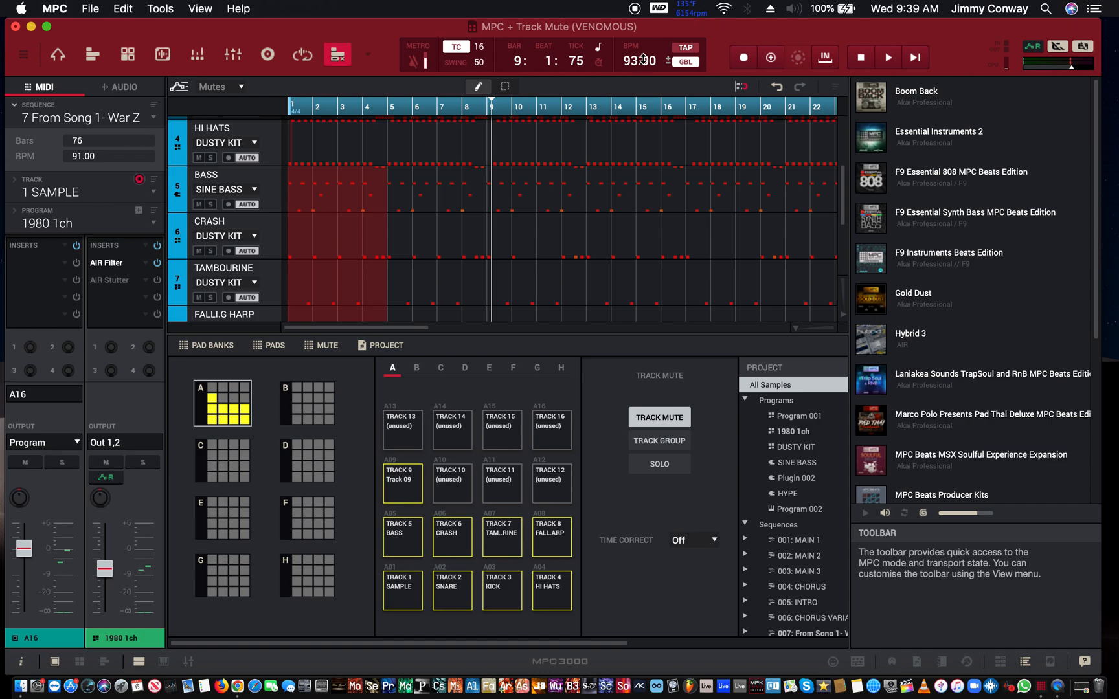
mouse_move(643, 34)
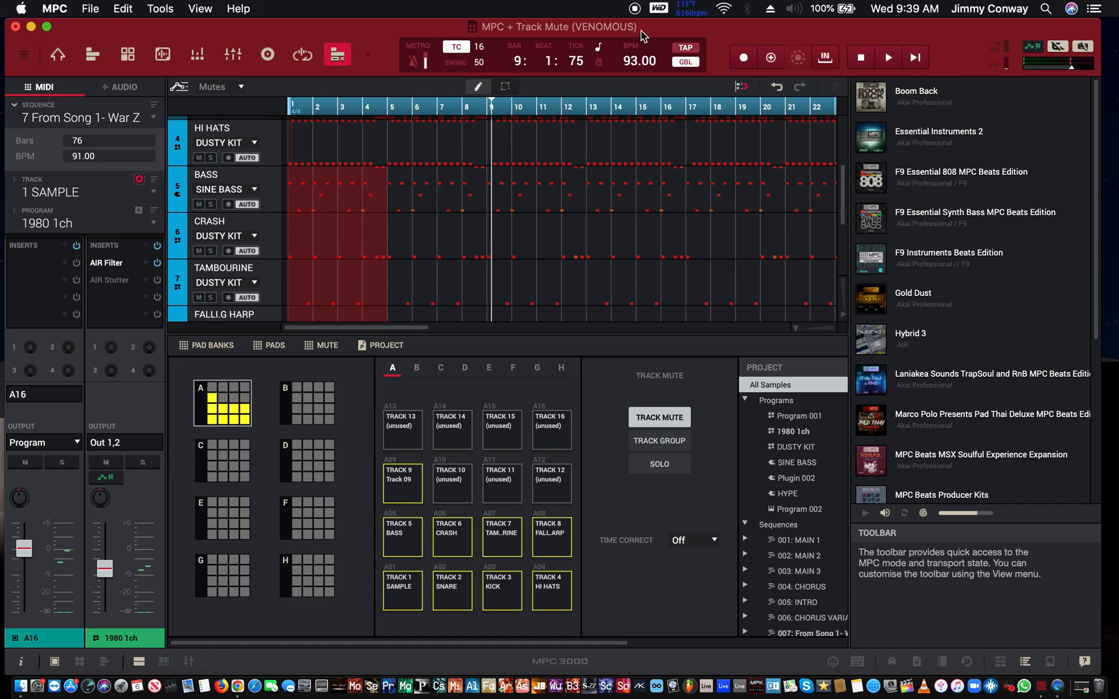
left_click(887, 57)
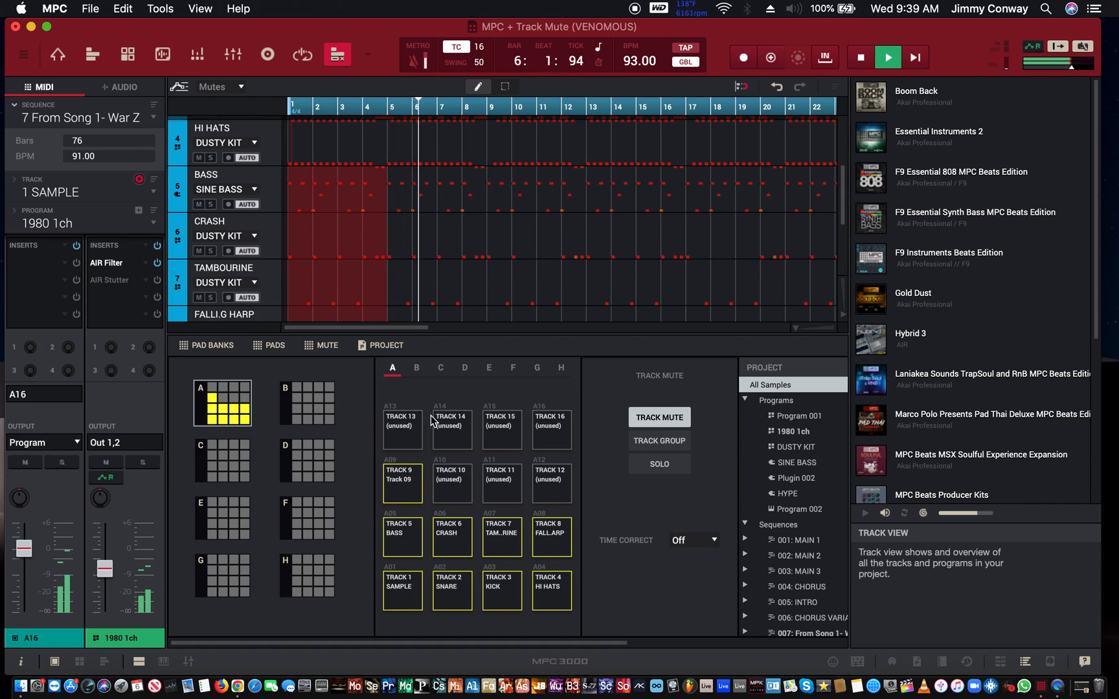
mouse_move(515, 545)
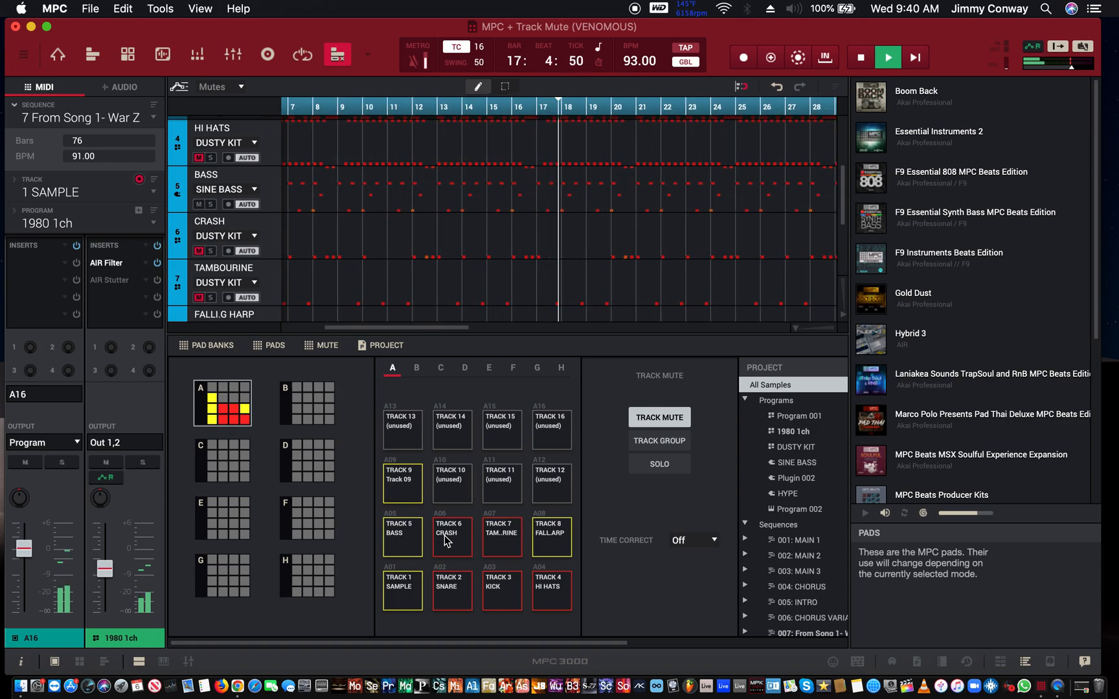
Step: Stop and restart sequence 7 from bar 1 with seven tracks muted
left_click(886, 57)
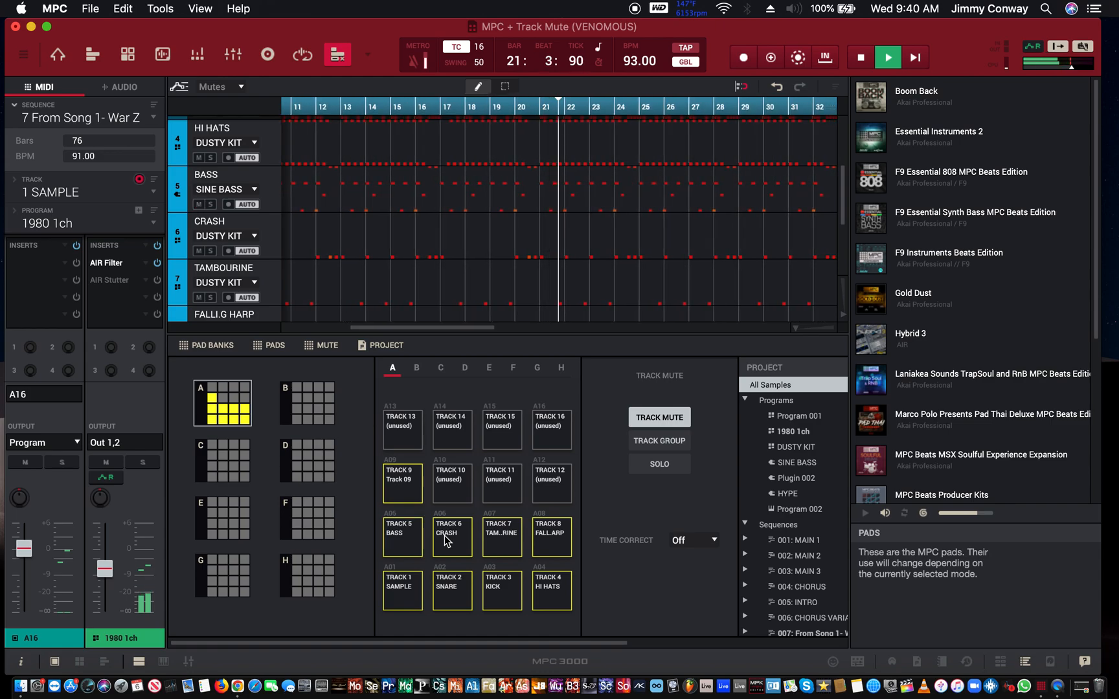
left_click(887, 57)
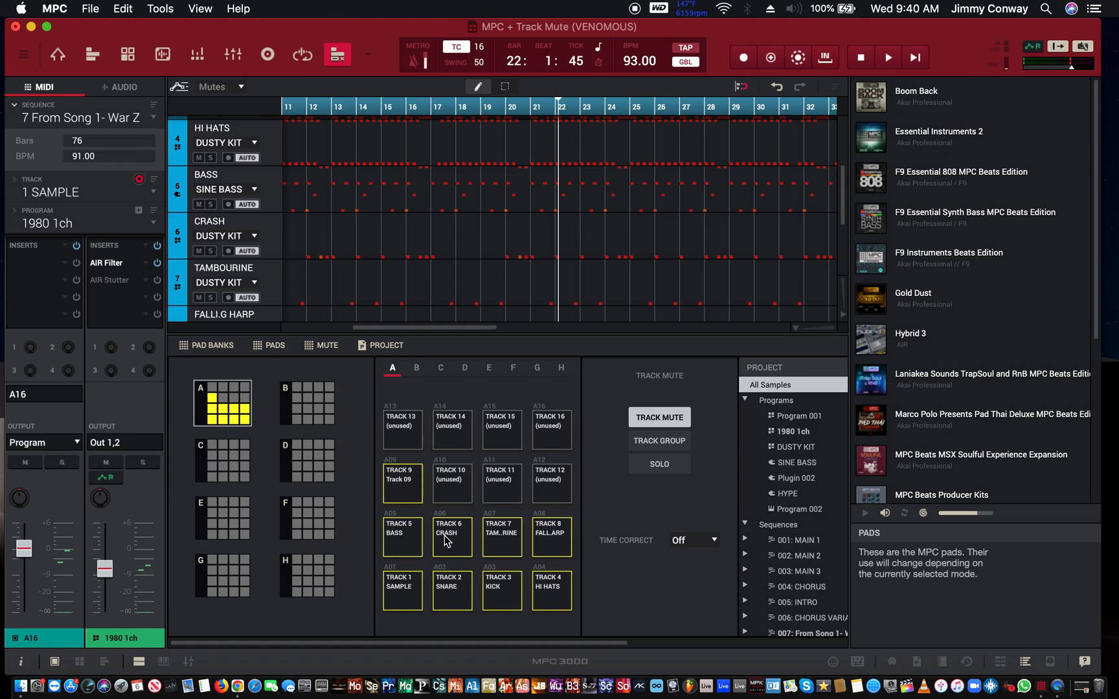
left_click(887, 57)
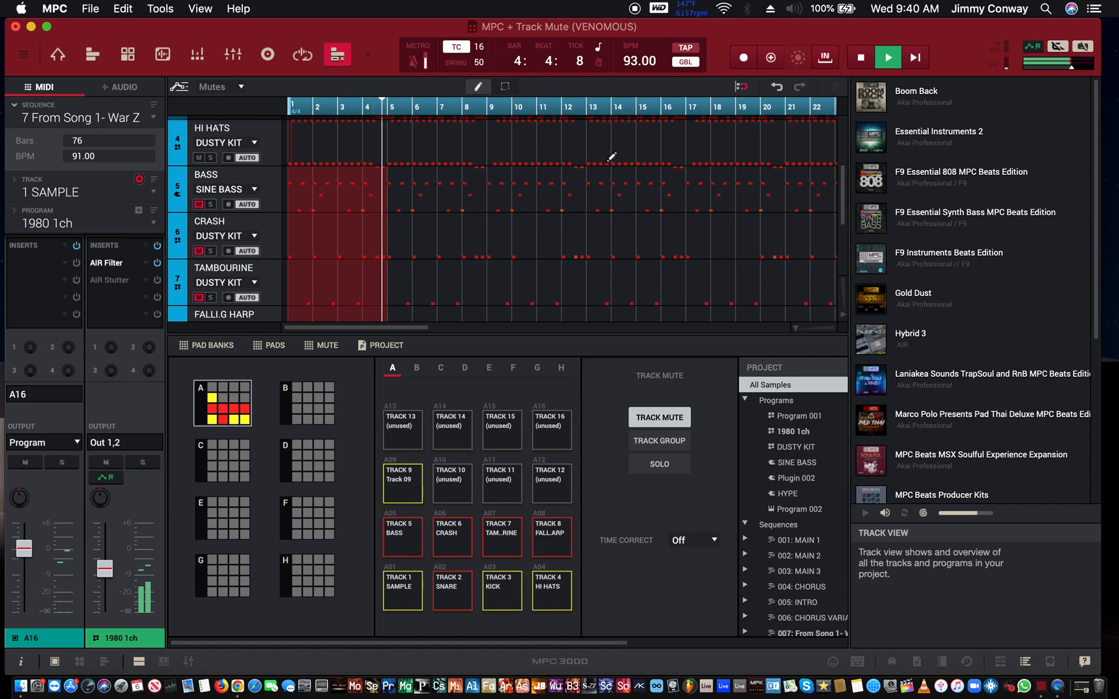
Step: Restart sequence 7 from the top and record live mute changes into it
left_click(887, 57)
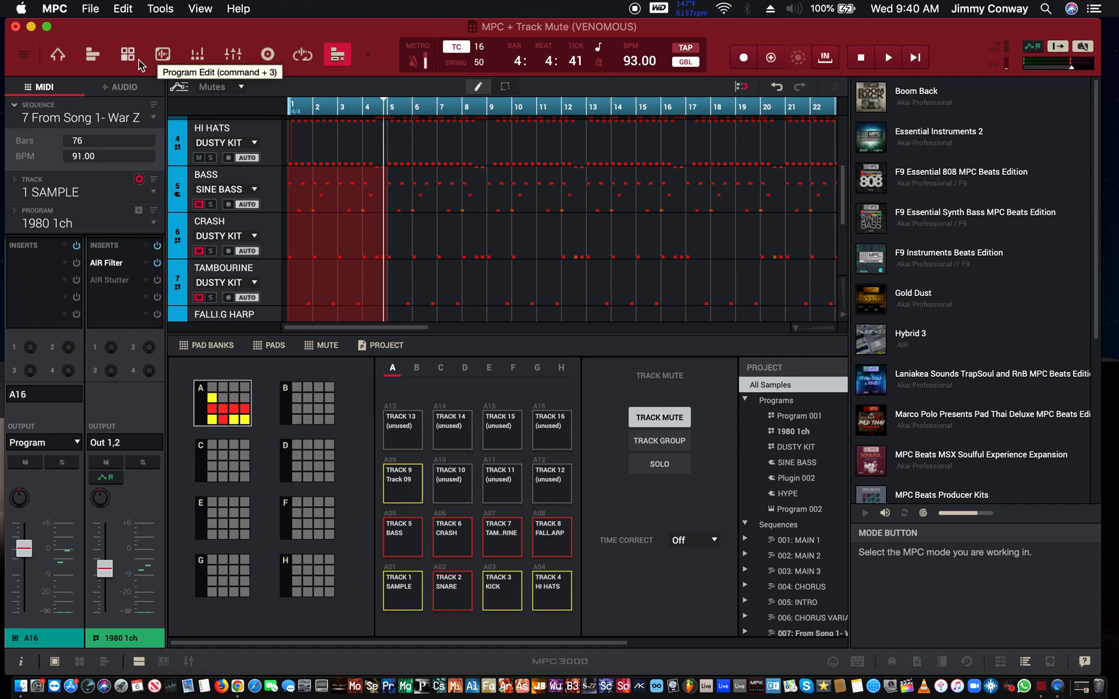
left_click(888, 57)
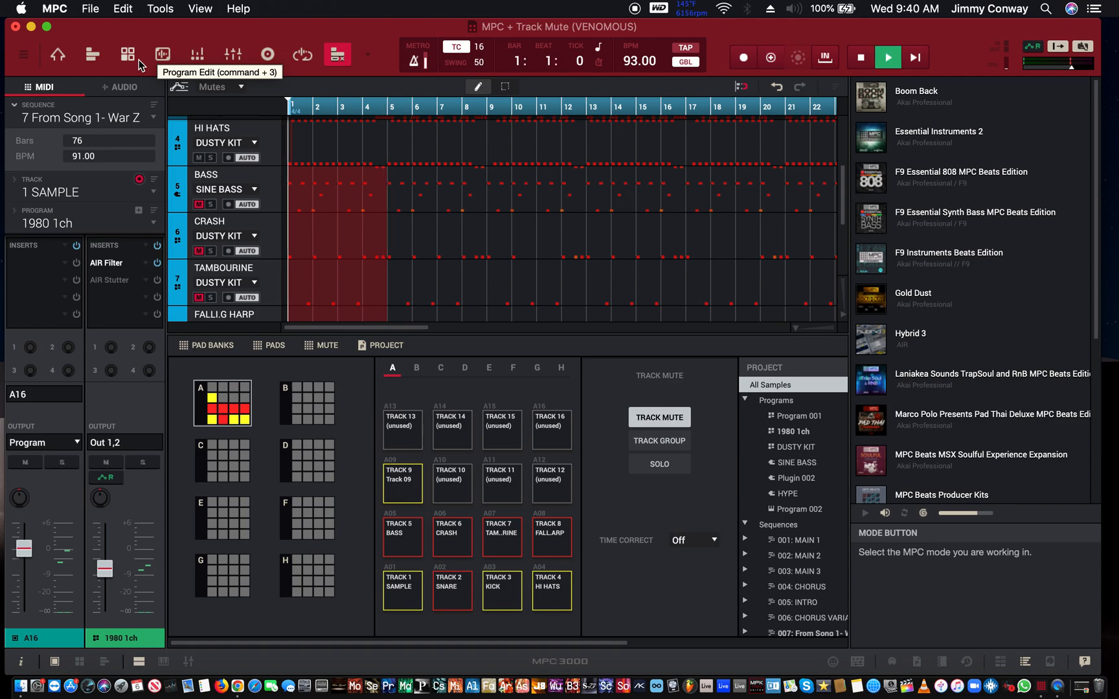
left_click(770, 57)
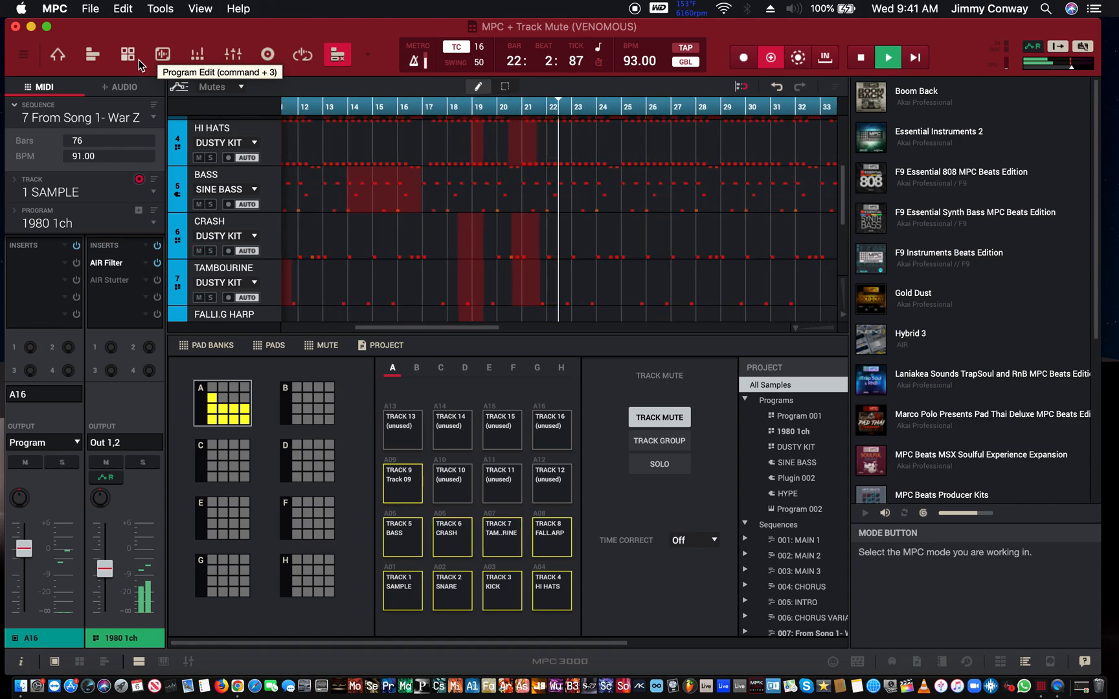
left_click(887, 57)
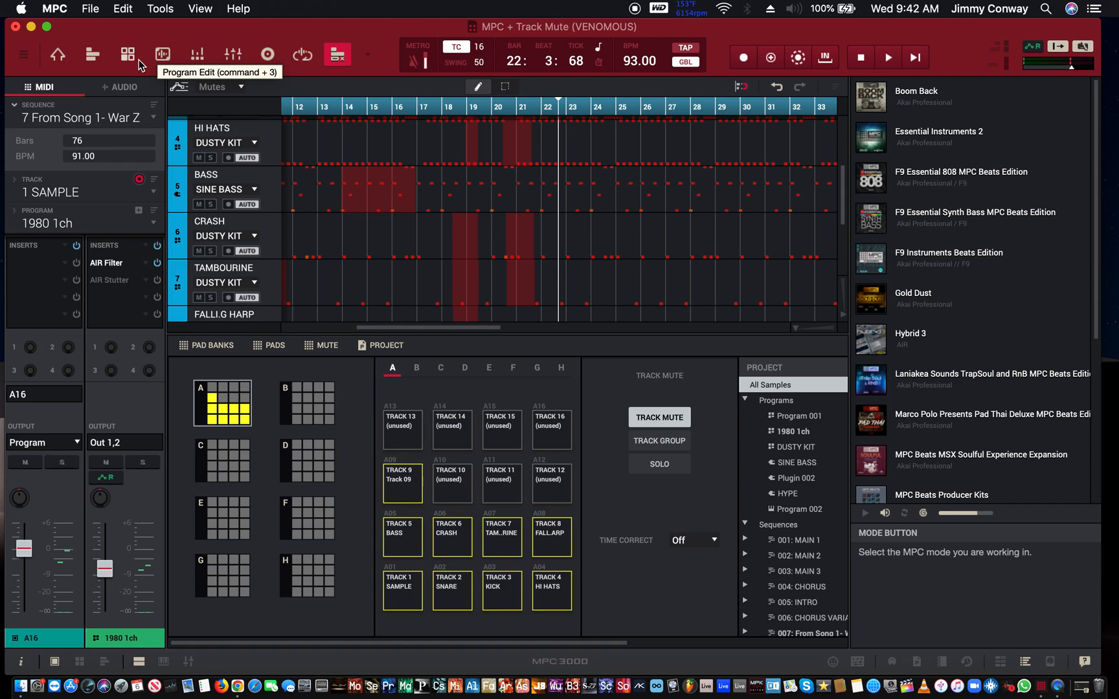
left_click(887, 57)
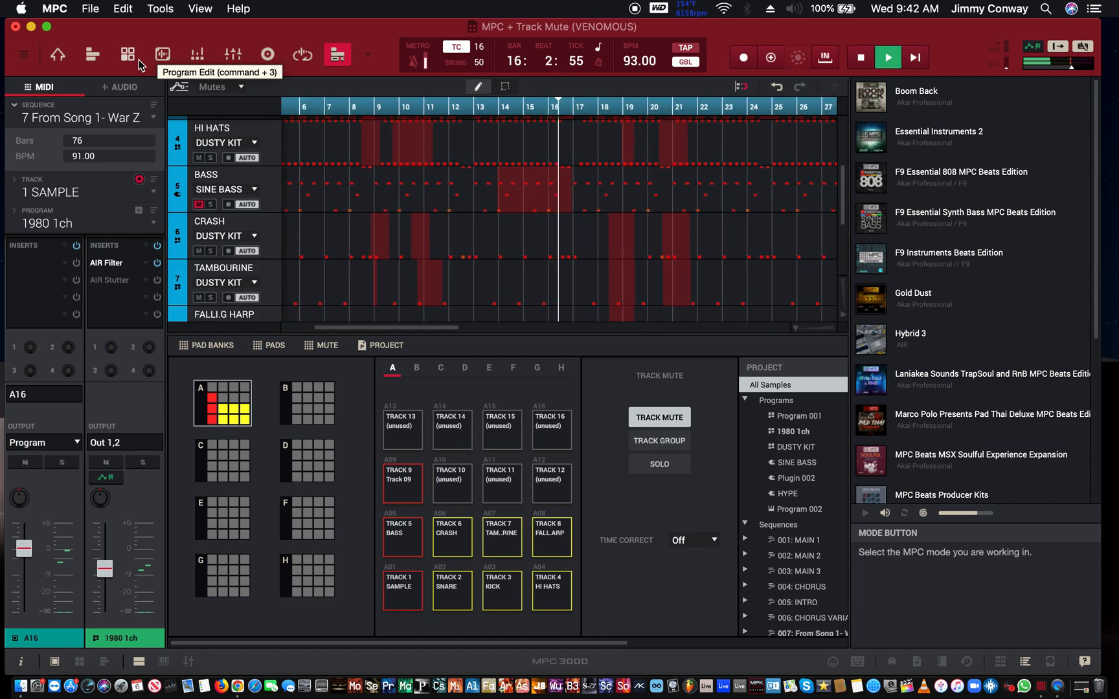
left_click(887, 57)
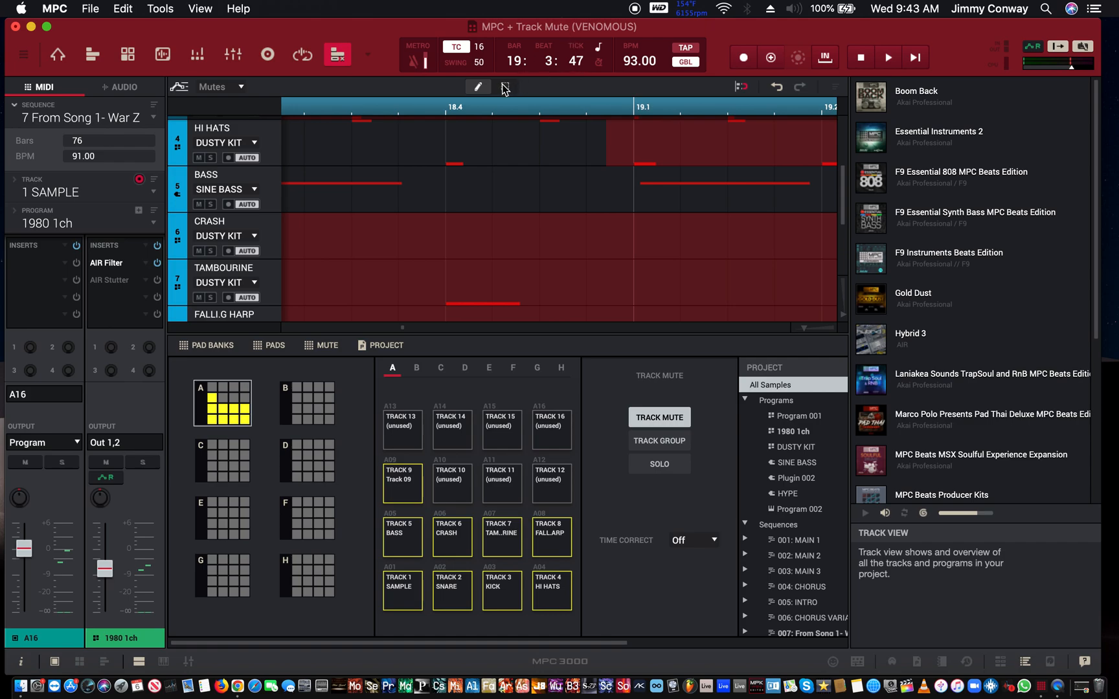
Step: Resize the hi hat track's mute region to cover bars 17–21
left_click(506, 86)
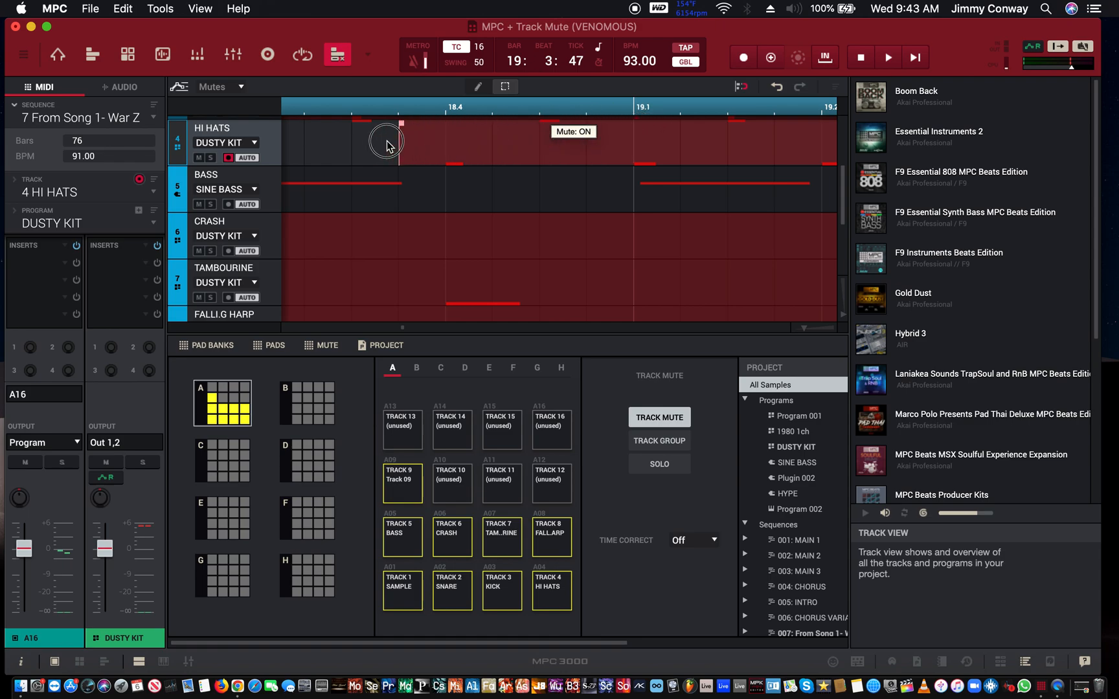
left_click(385, 142)
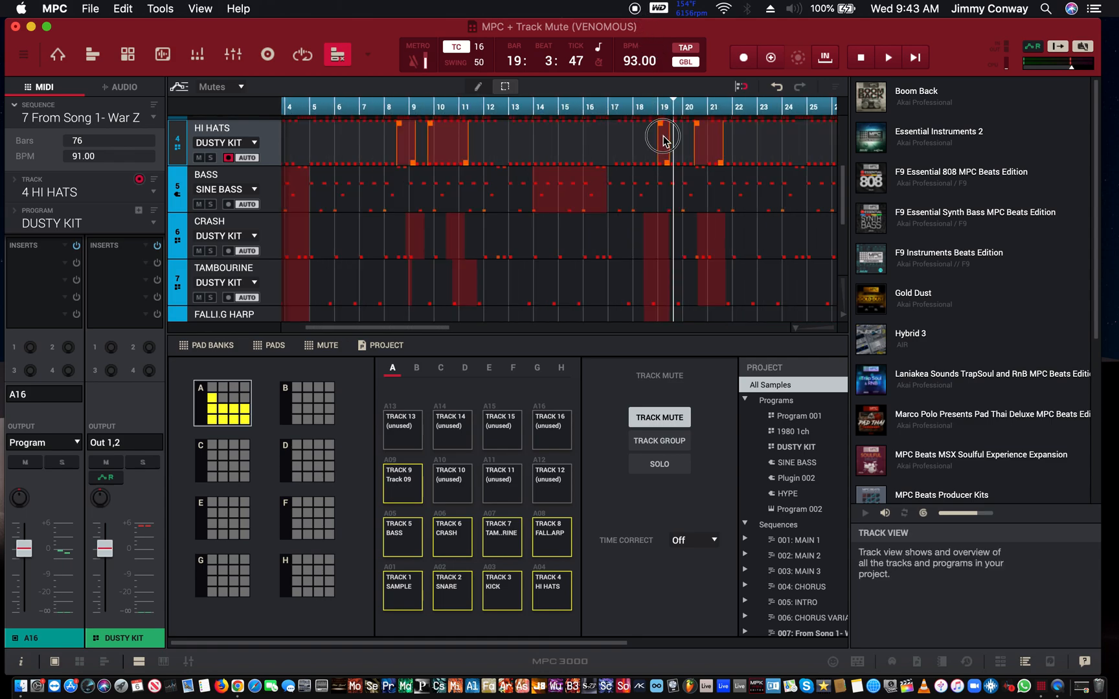
mouse_move(644, 120)
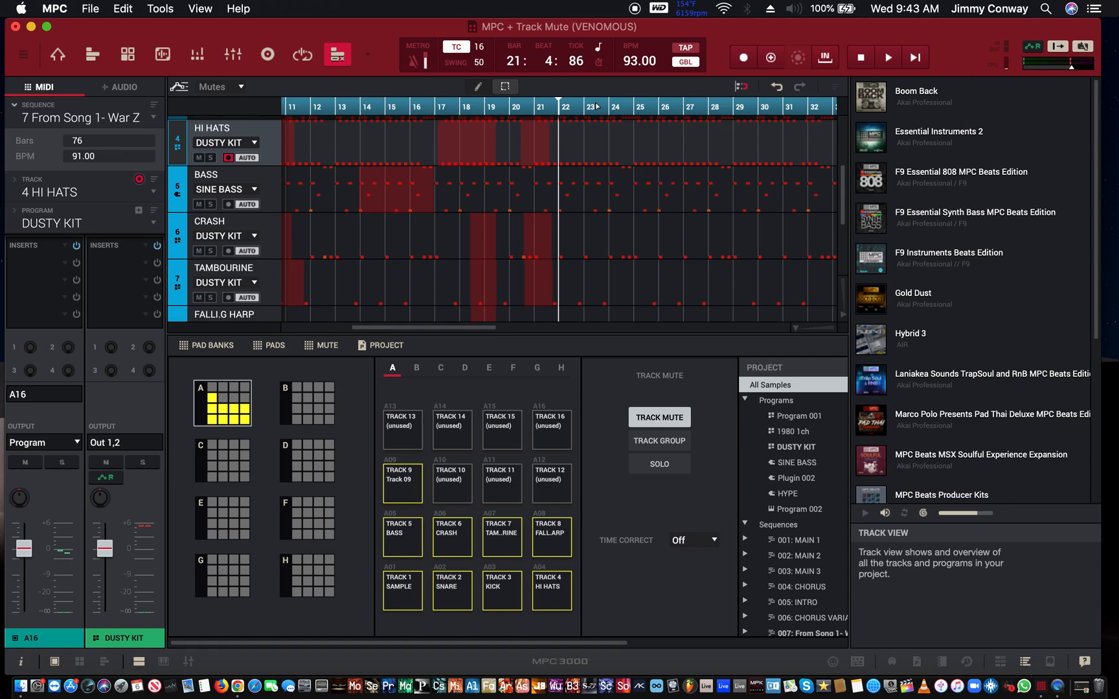
mouse_move(495, 244)
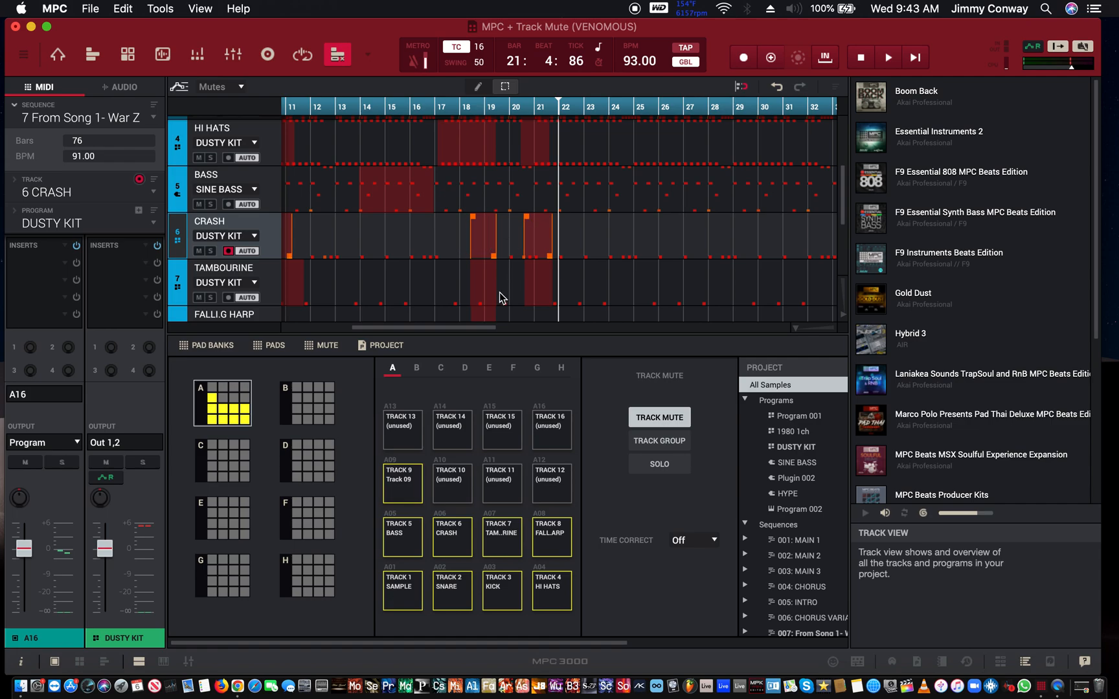
Step: Rewind sequence 7 to bar 1
scroll("down", 3)
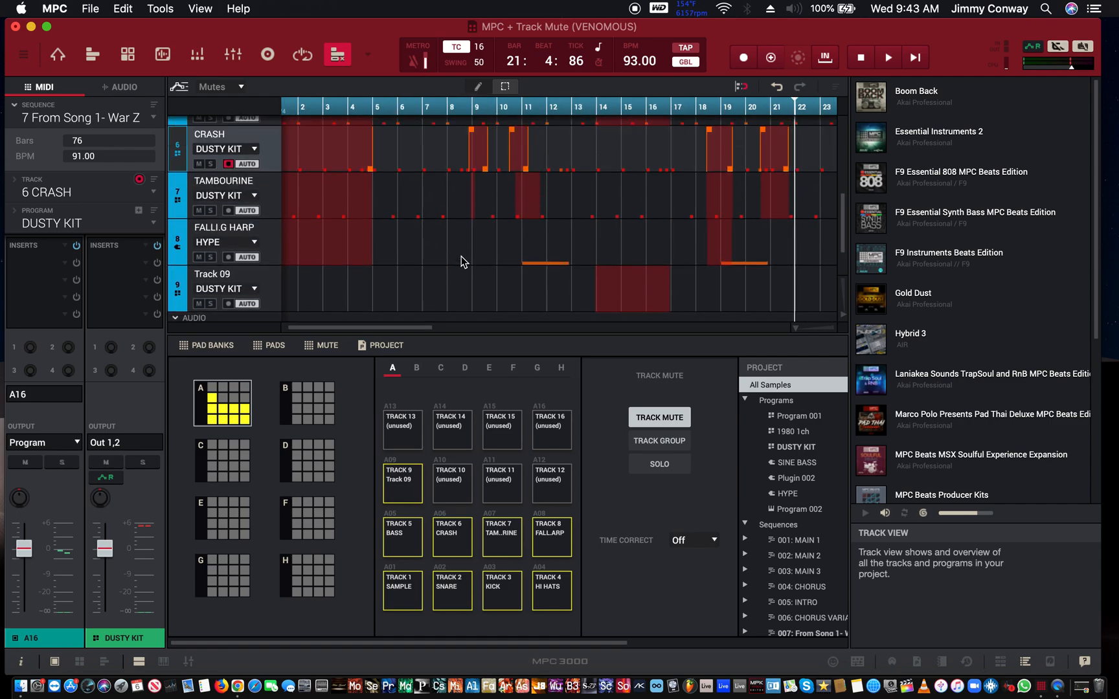
mouse_move(398, 218)
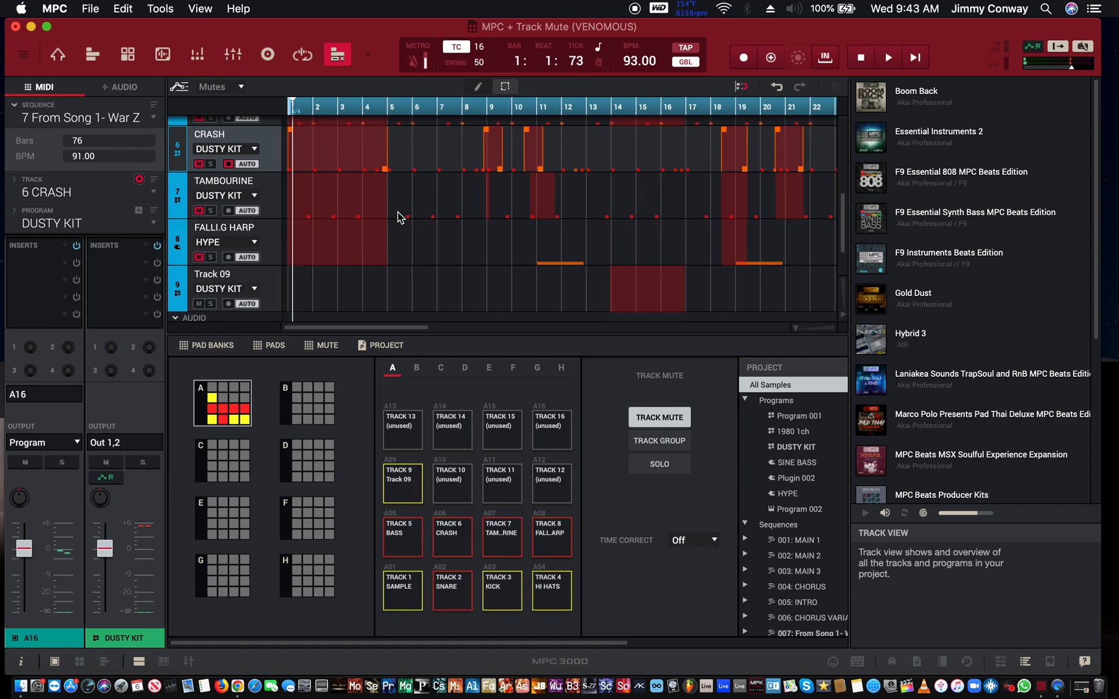
left_click(121, 8)
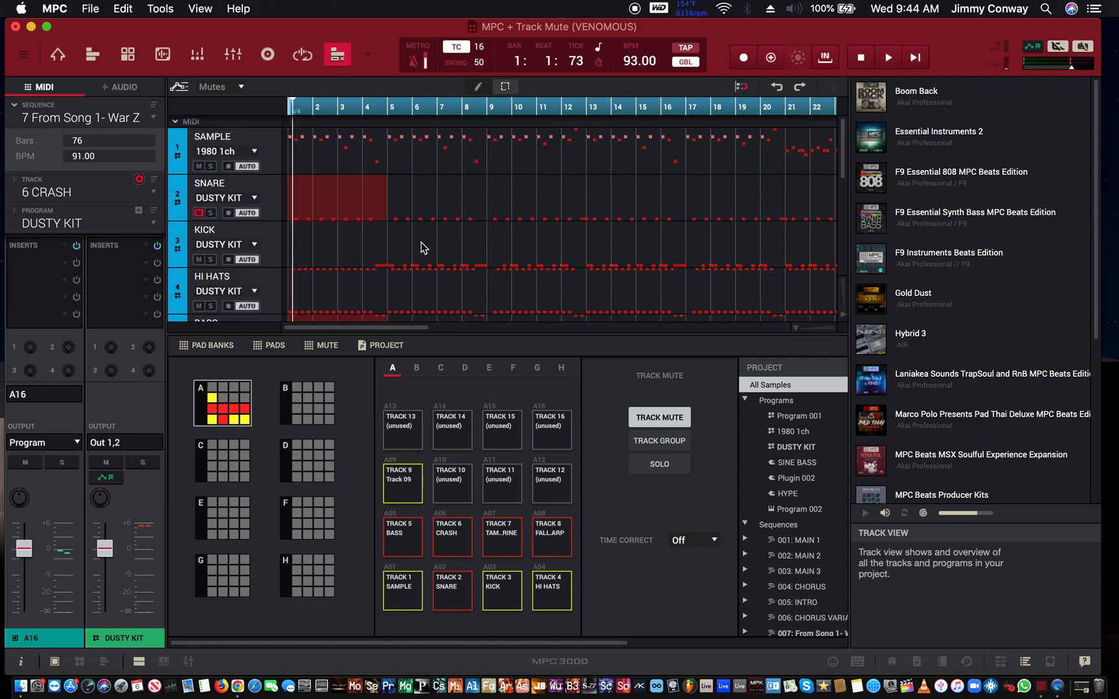
mouse_move(357, 167)
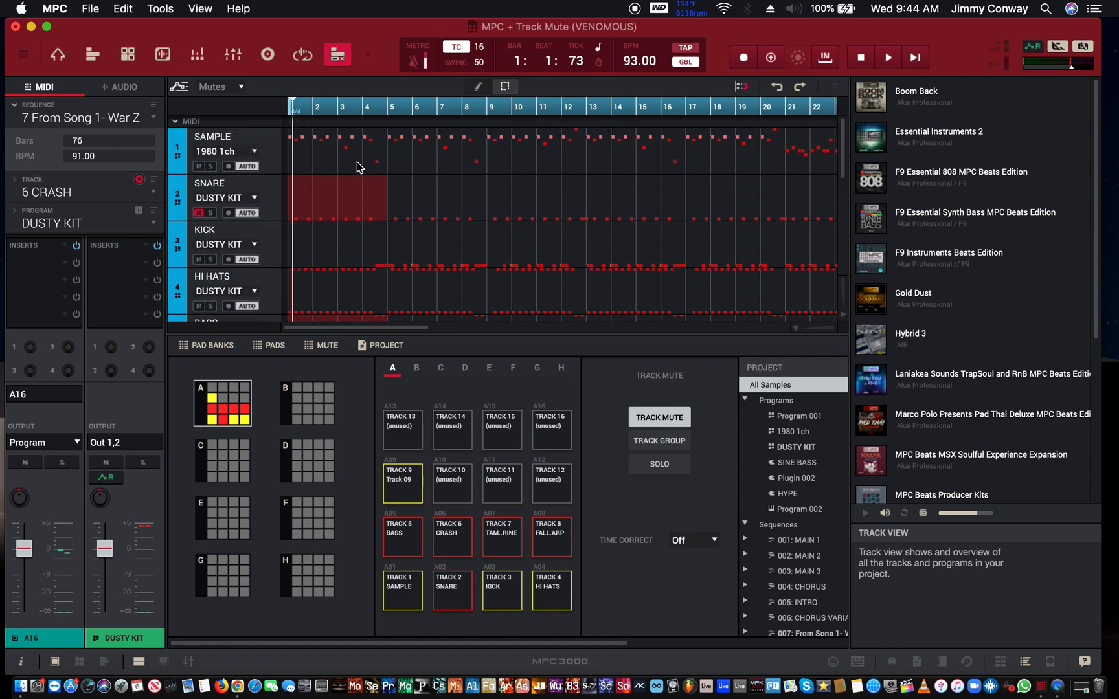
mouse_move(412, 240)
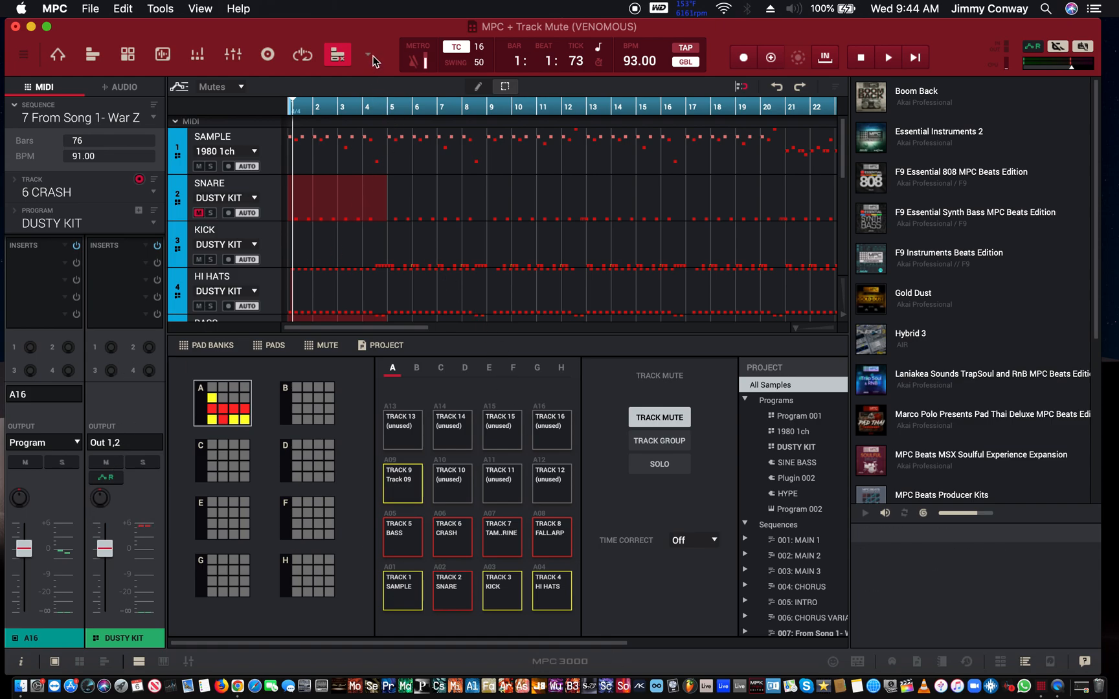
left_click(368, 55)
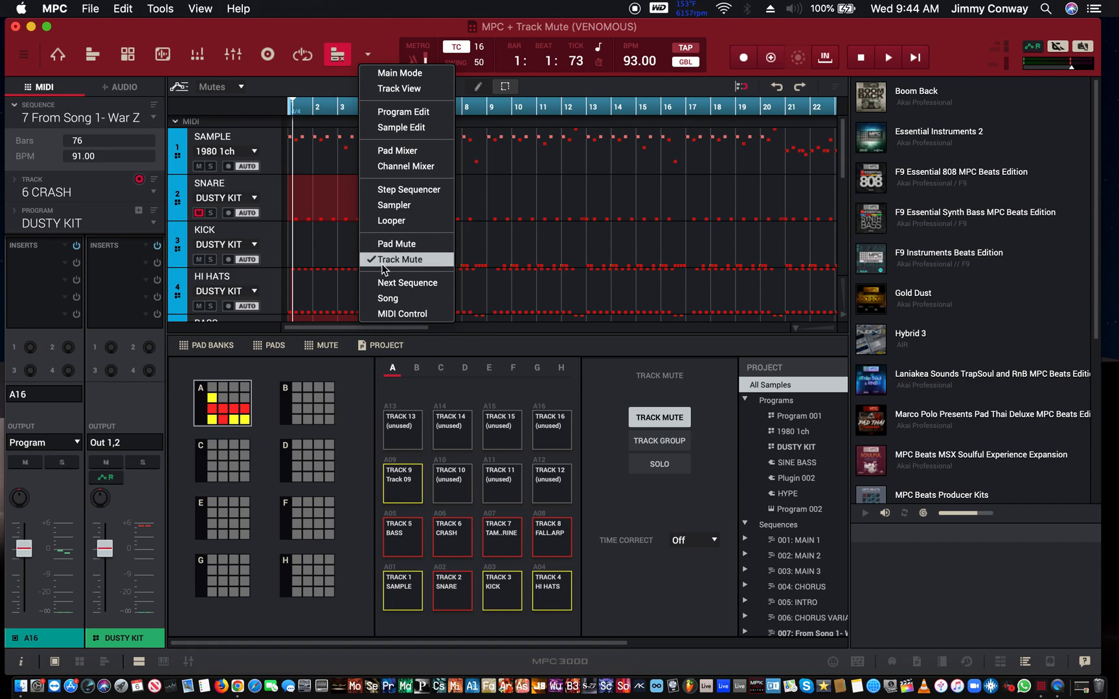
Step: Choose Pad Mute mode in place of Track Mute
left_click(397, 243)
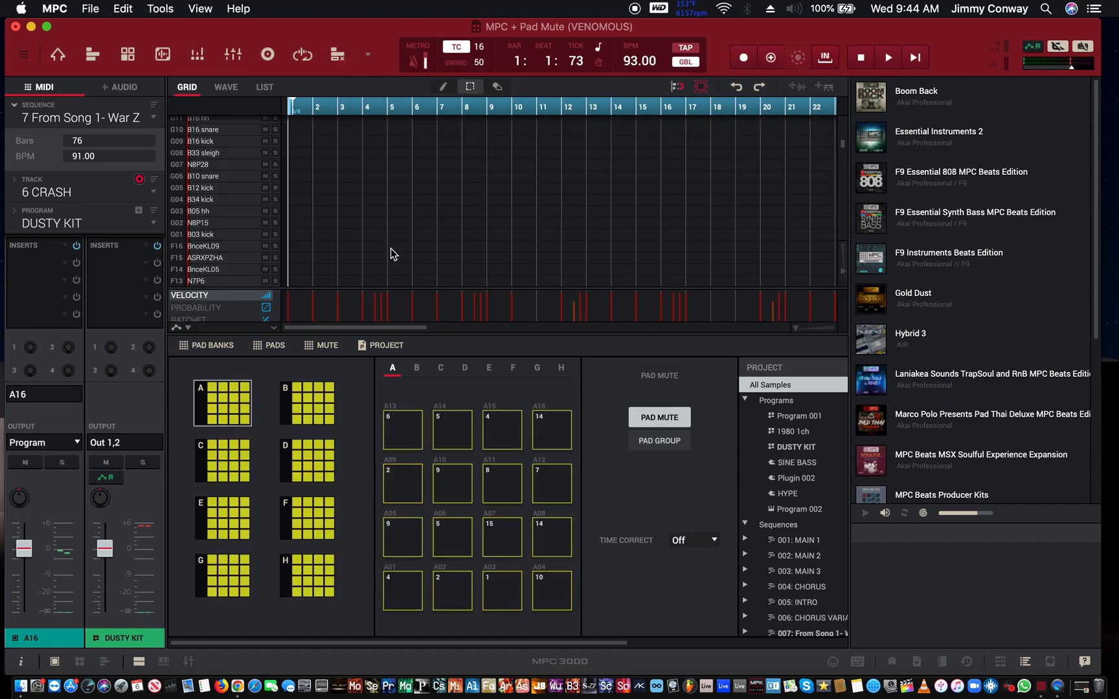
mouse_move(57, 54)
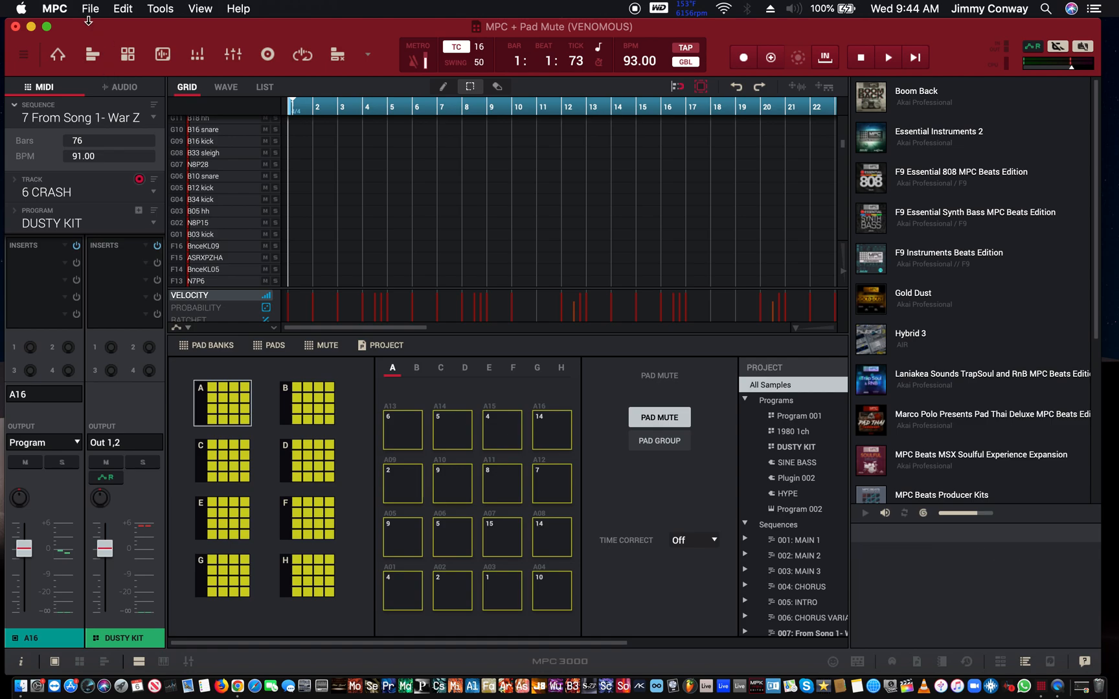
mouse_move(128, 54)
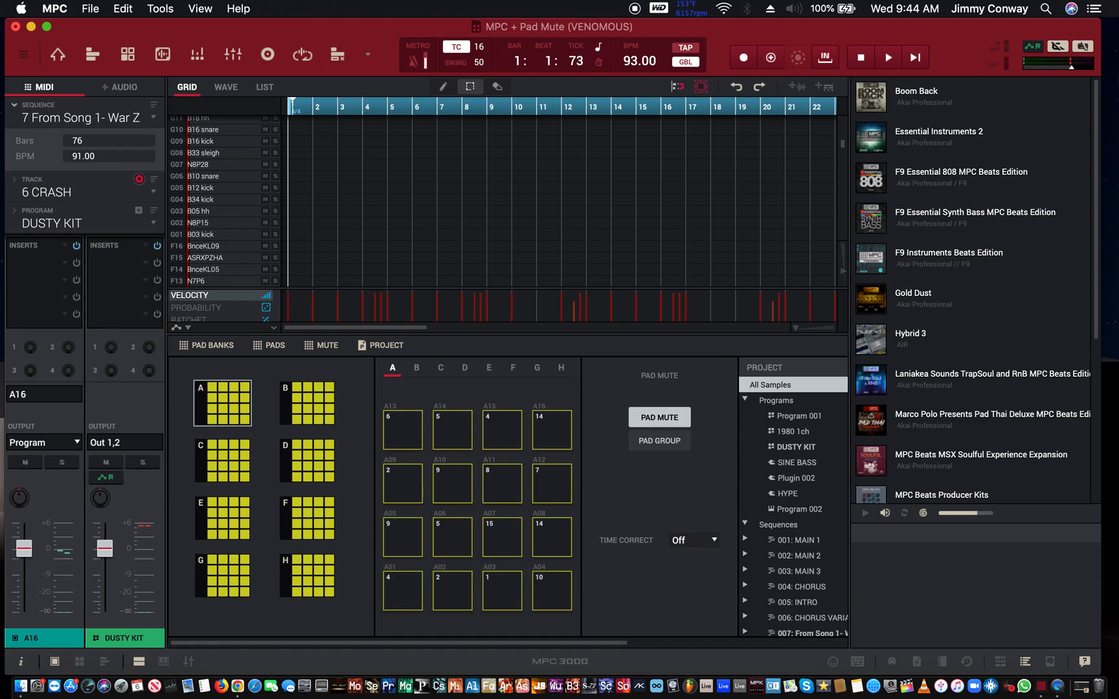
mouse_move(1027, 75)
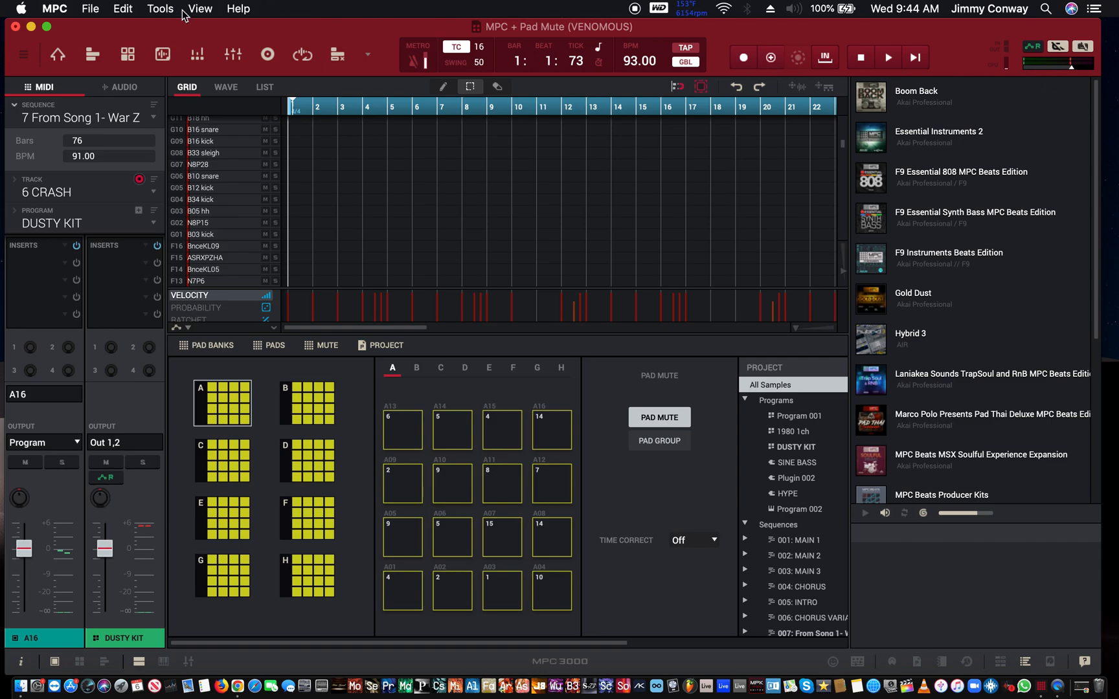
Step: Show the HI HATS track's pad rows in the Pad Mute grid and play
scroll("down", 3)
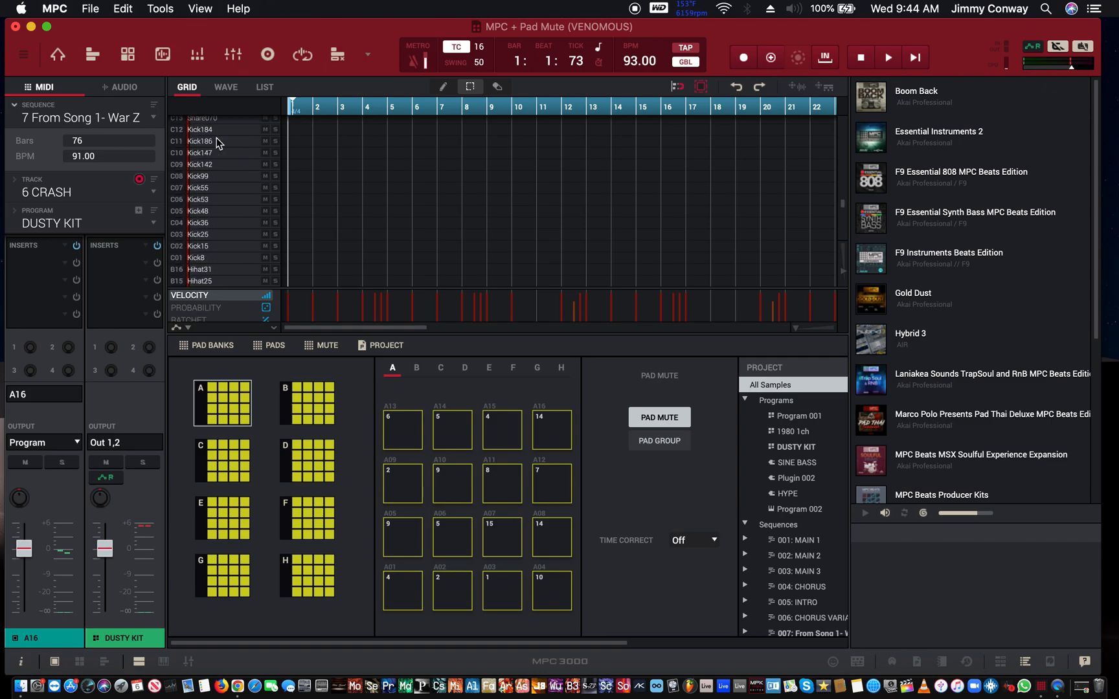
scroll("down", 3)
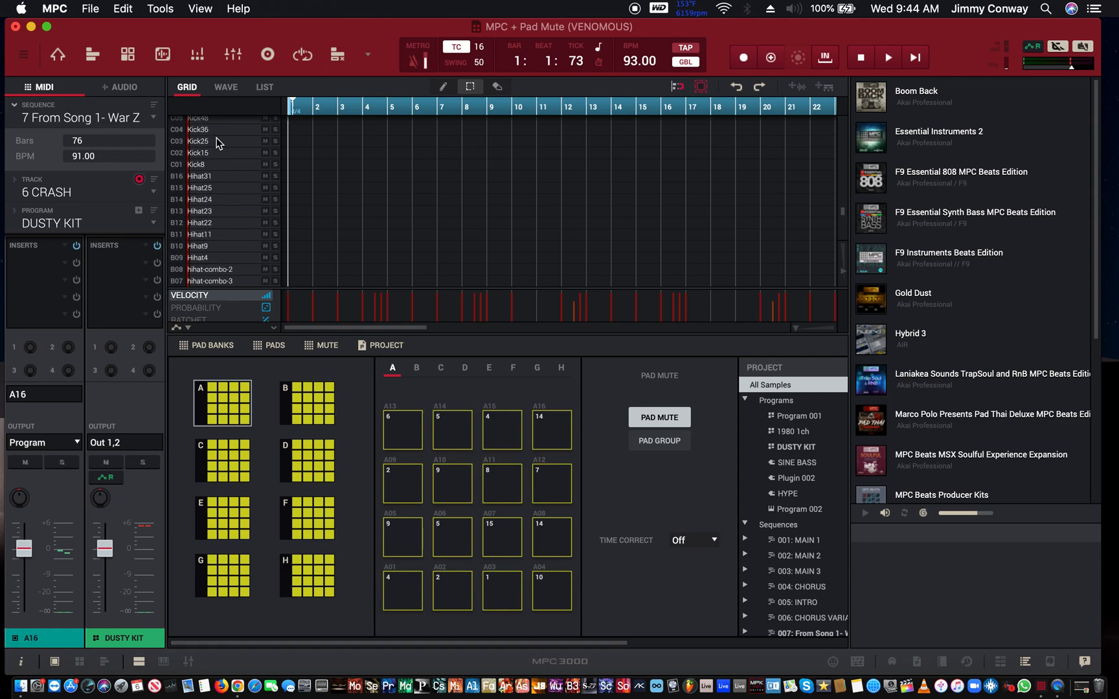
scroll("down", 3)
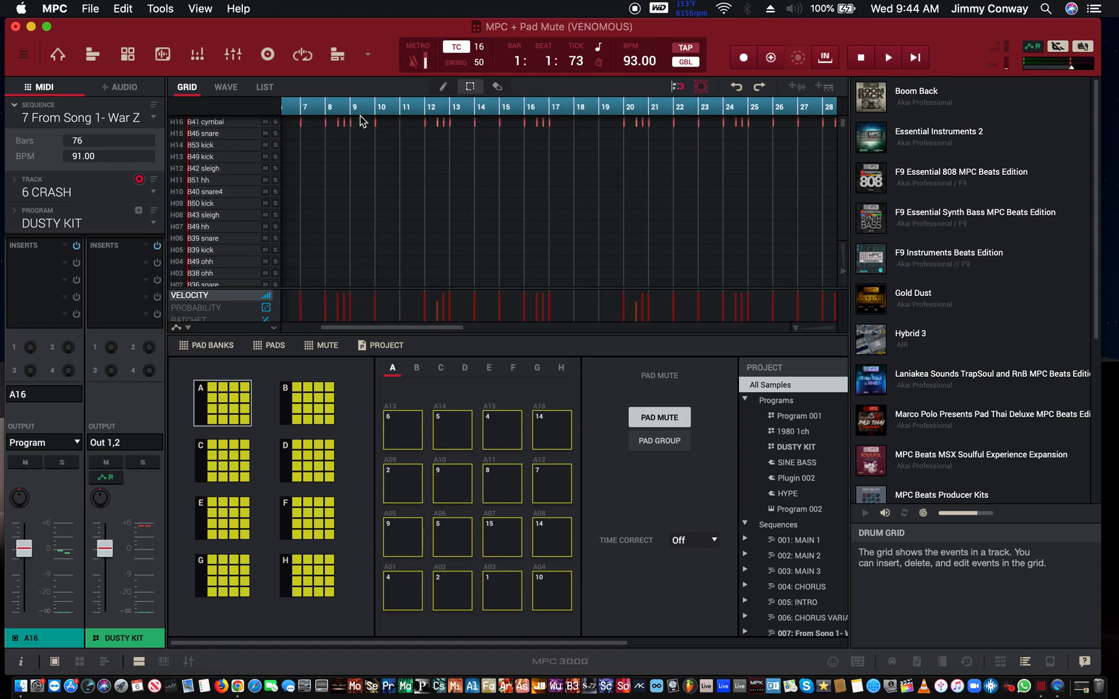
left_click(887, 56)
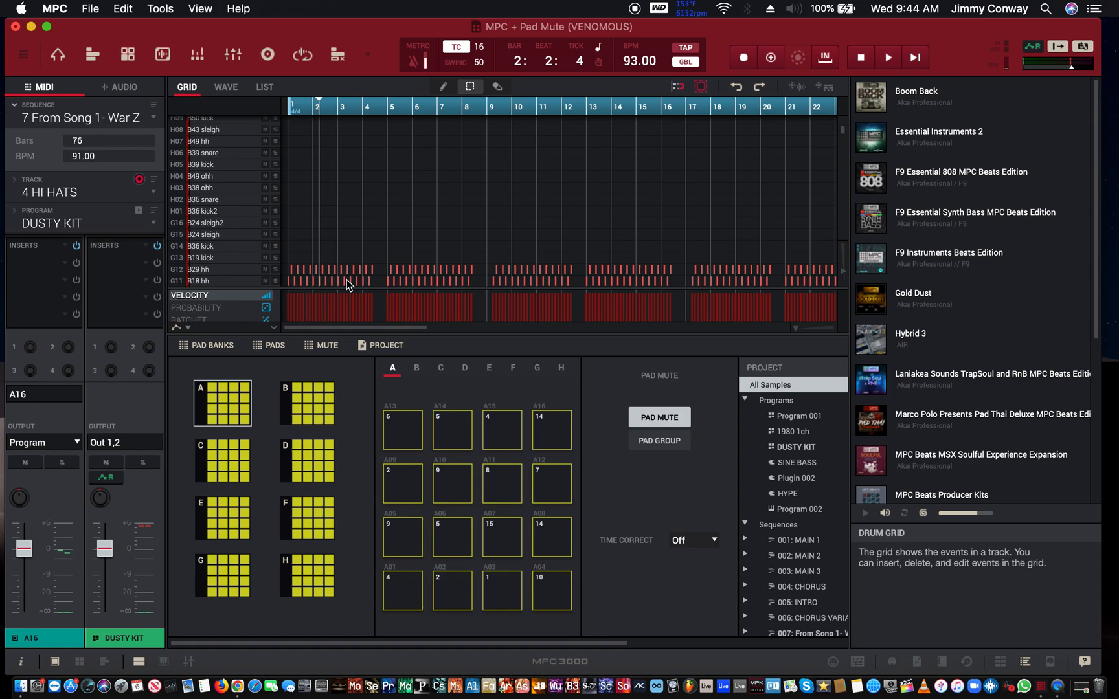
mouse_move(362, 257)
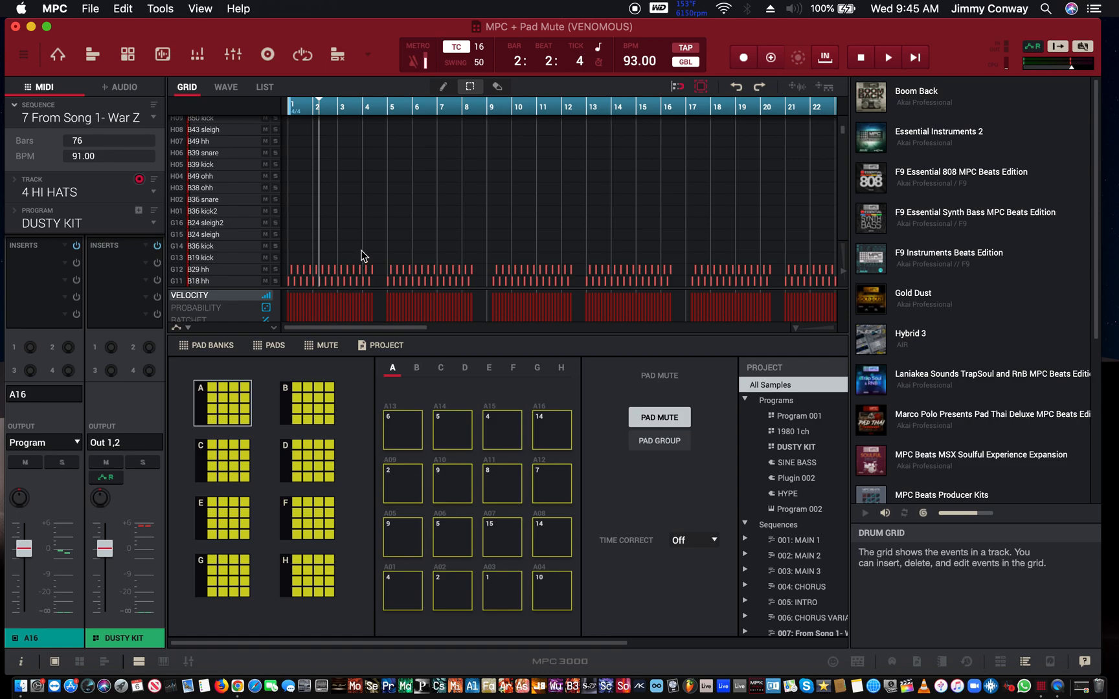
mouse_move(330, 228)
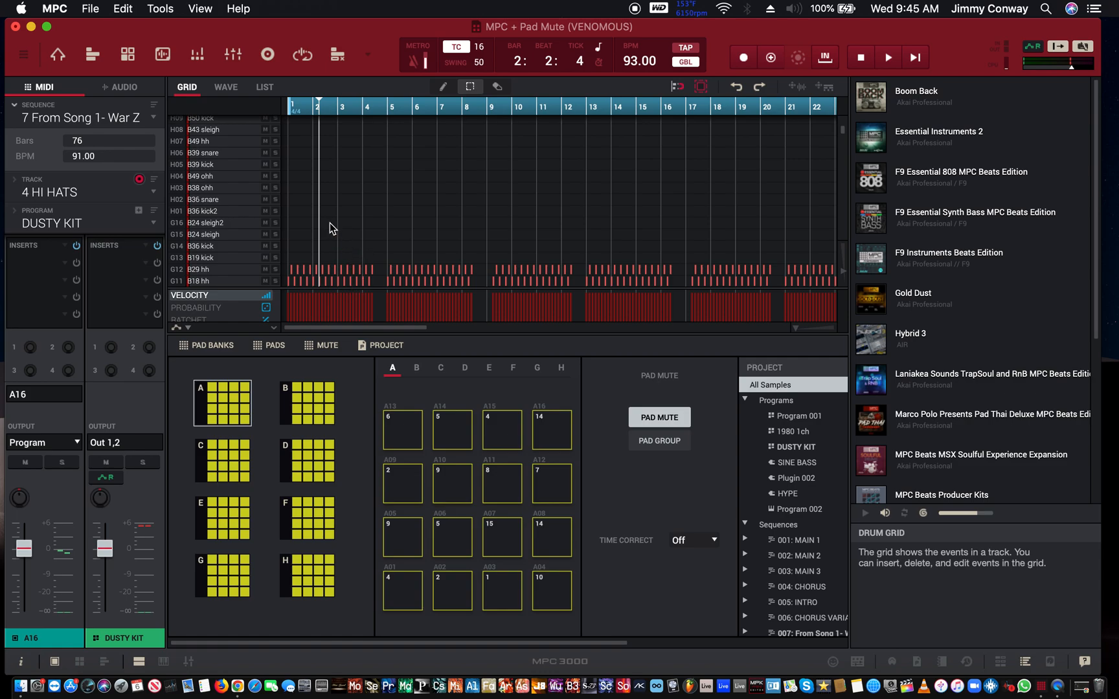
mouse_move(276, 286)
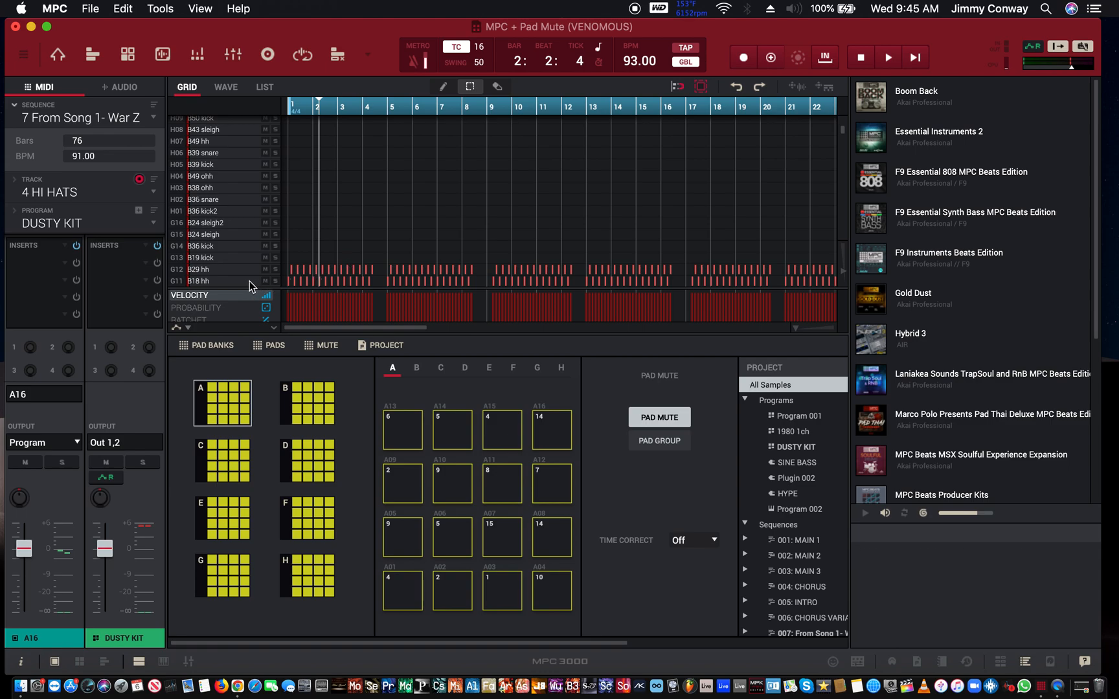
mouse_move(258, 305)
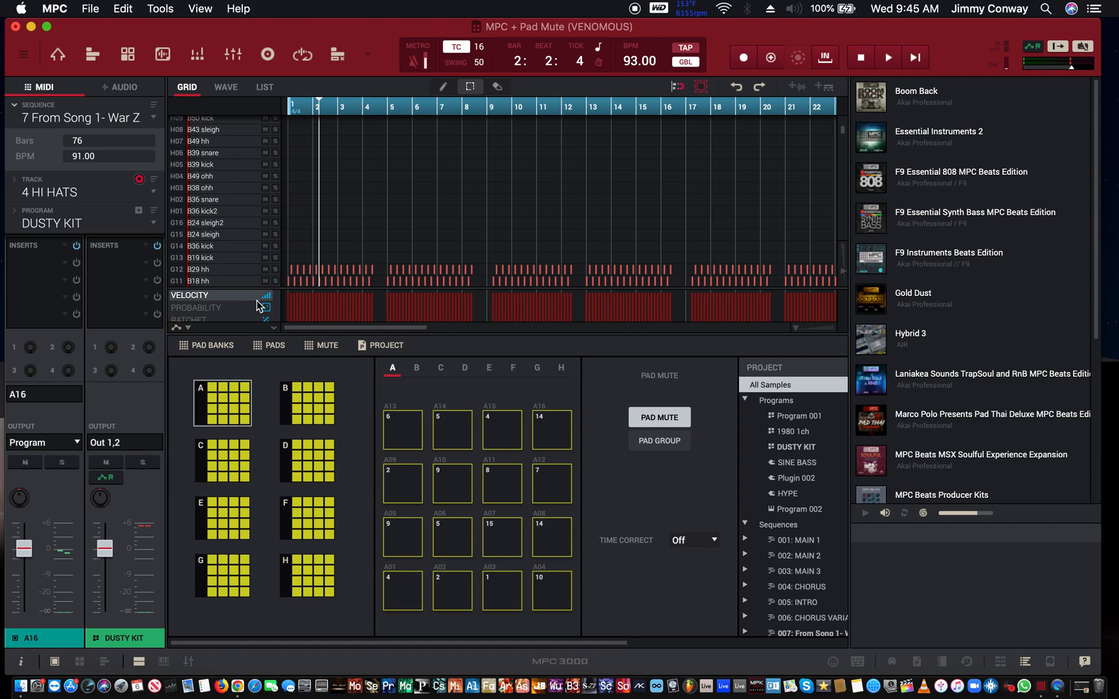
mouse_move(265, 269)
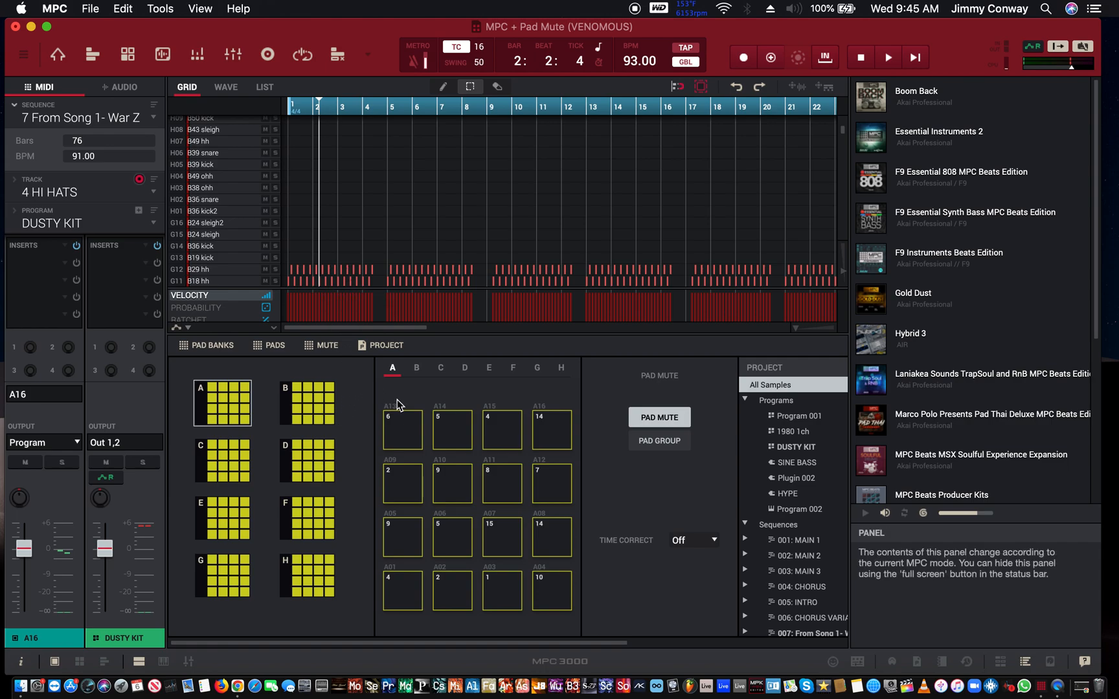
Step: Select drum bank G to show the hi hat, kick, snare and sleigh pads
left_click(537, 368)
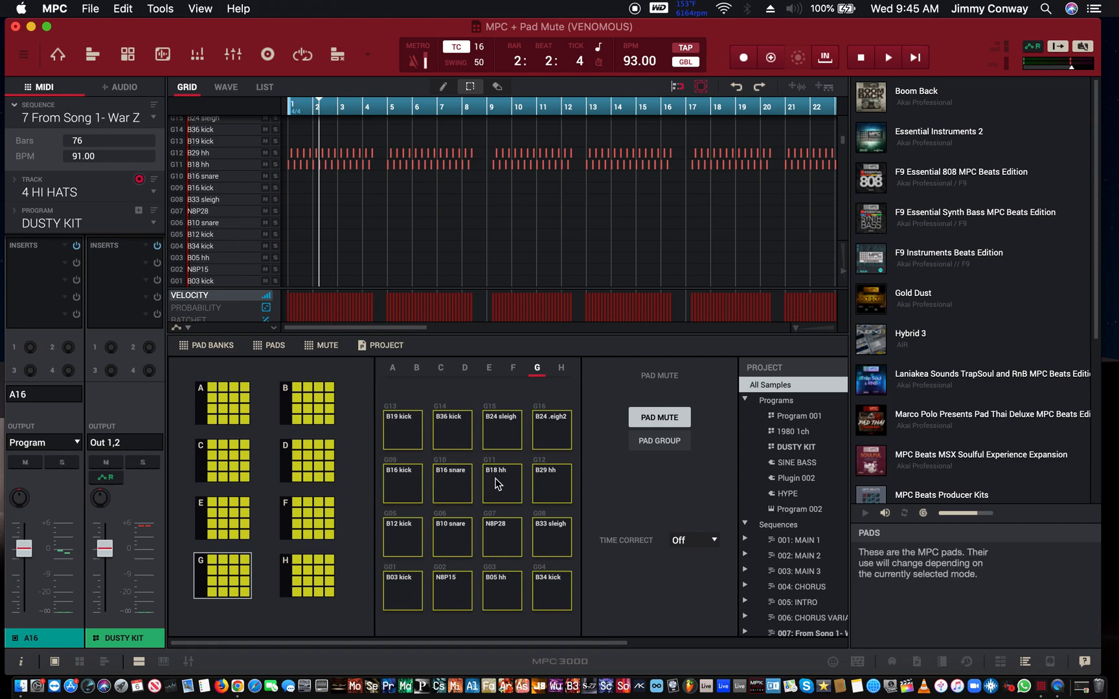
mouse_move(552, 489)
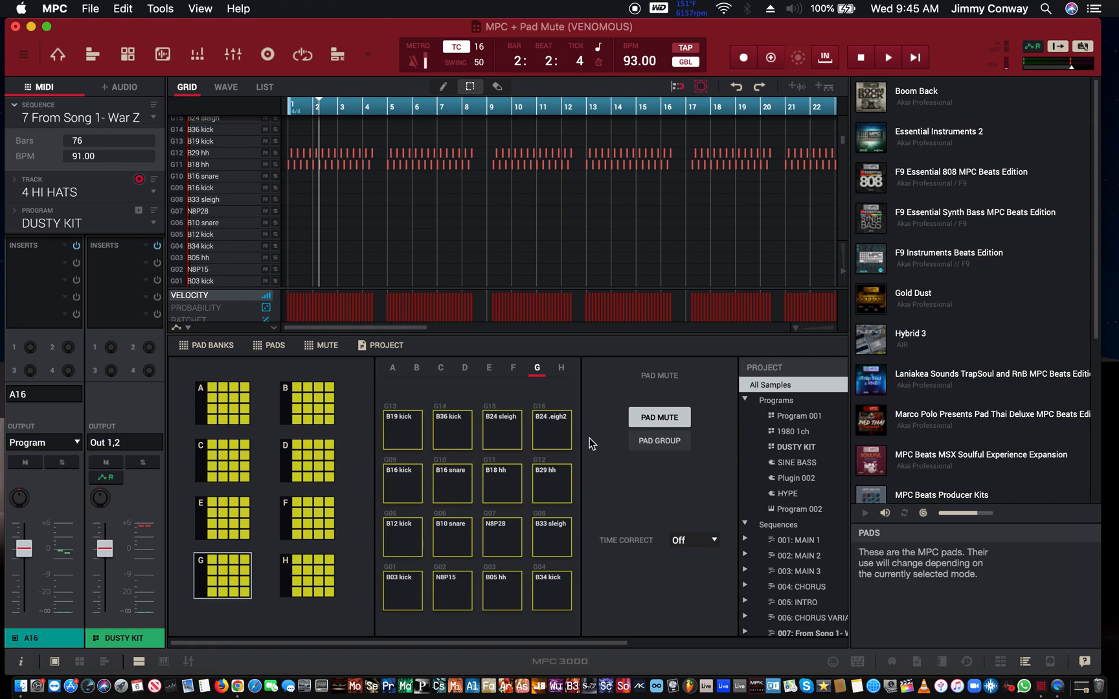
mouse_move(1033, 44)
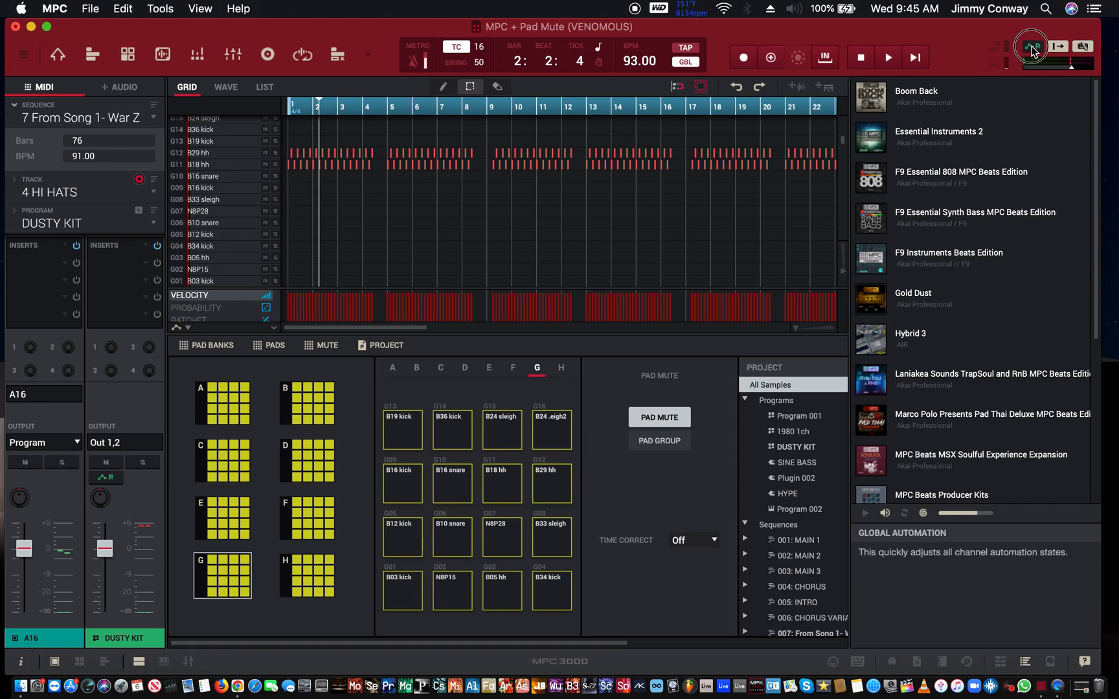
mouse_move(1030, 46)
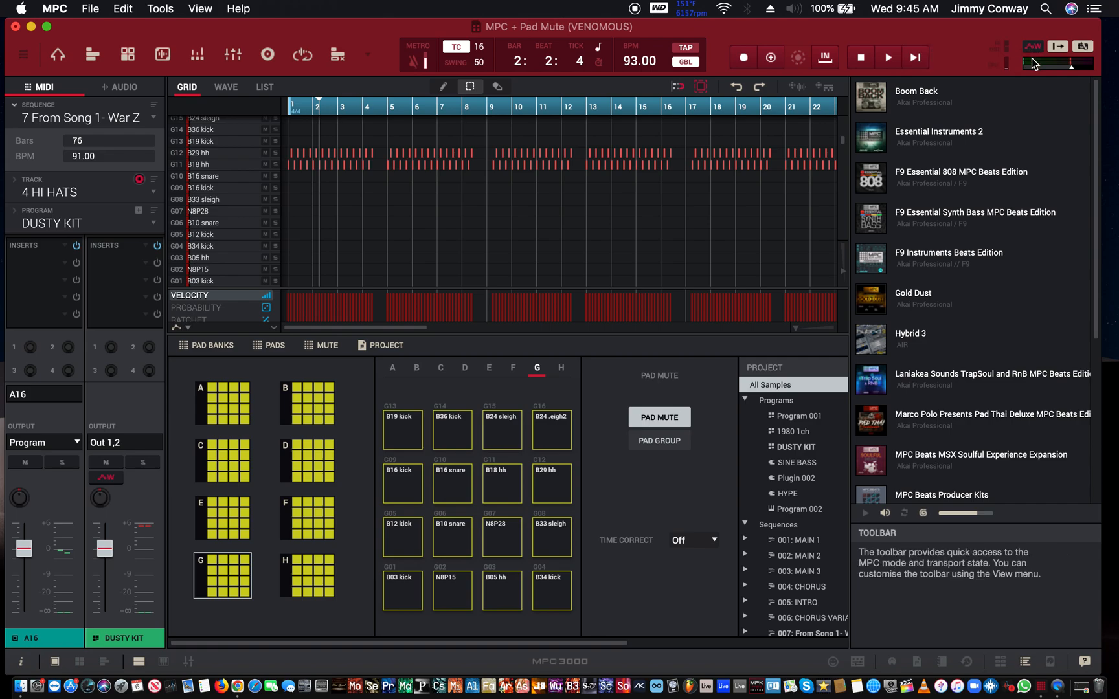
mouse_move(1060, 63)
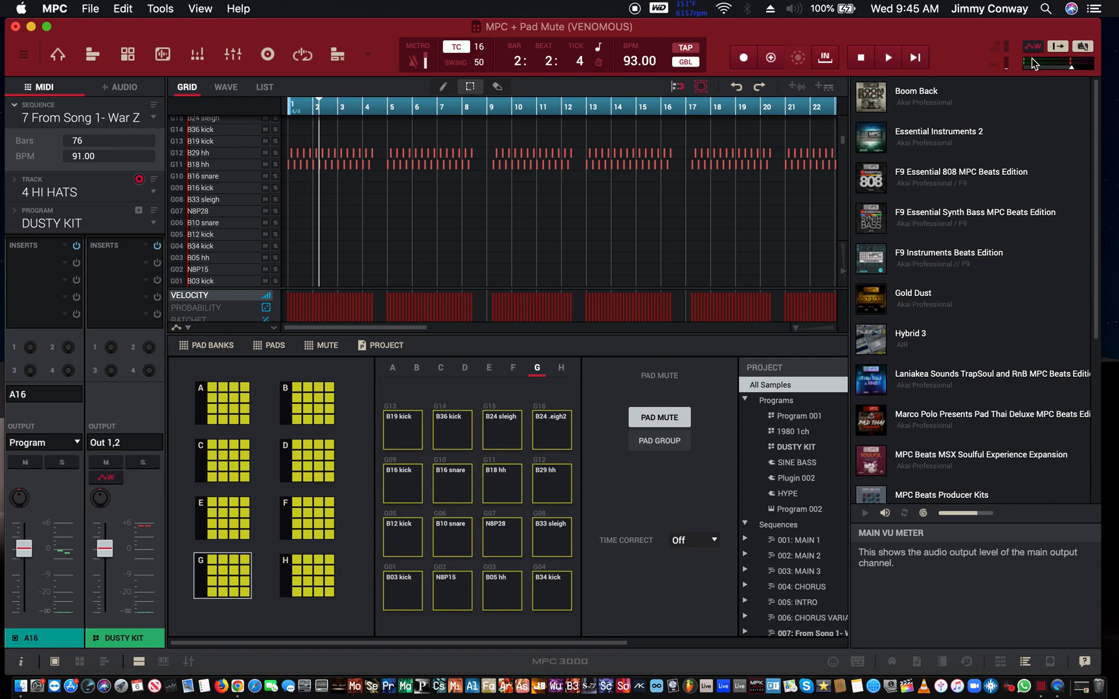
Step: Start sequence 7 playing again with bank G's pads shown
left_click(886, 57)
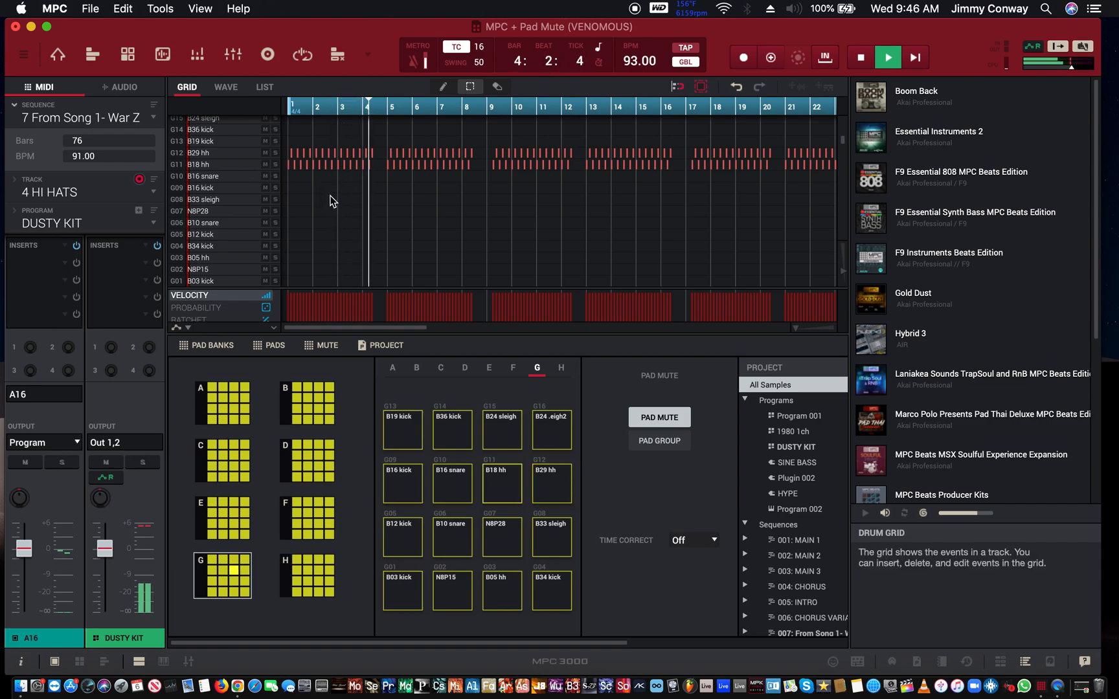
Step: Mute the B18 hh pad G11 during playback, stopping at bar 7
left_click(502, 483)
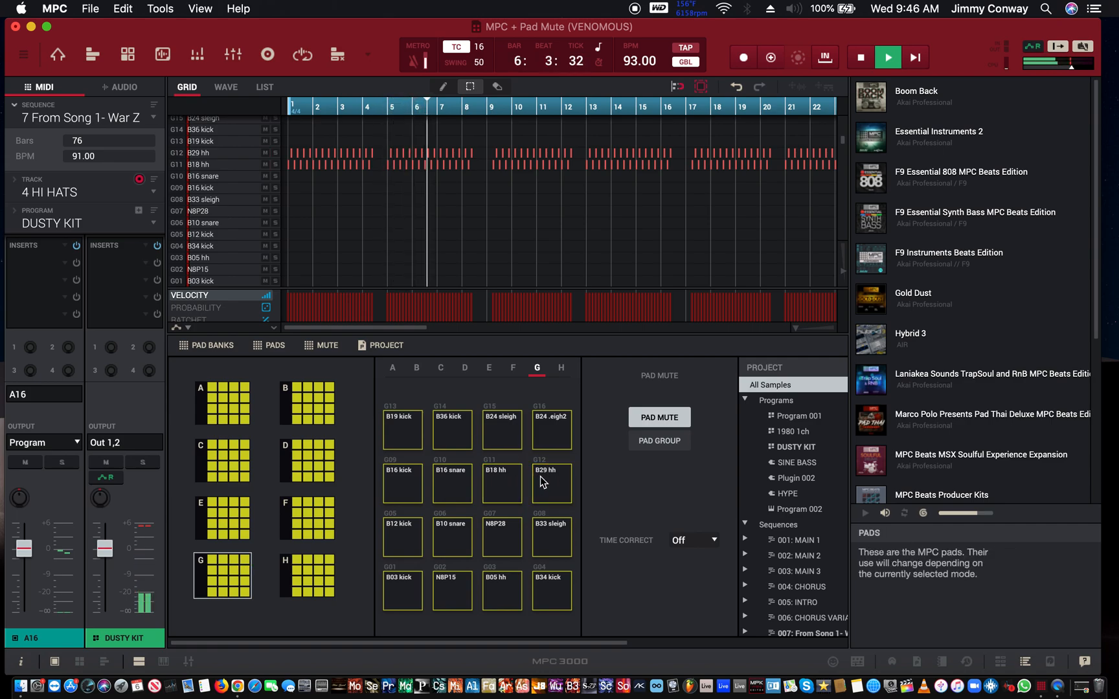
left_click(502, 481)
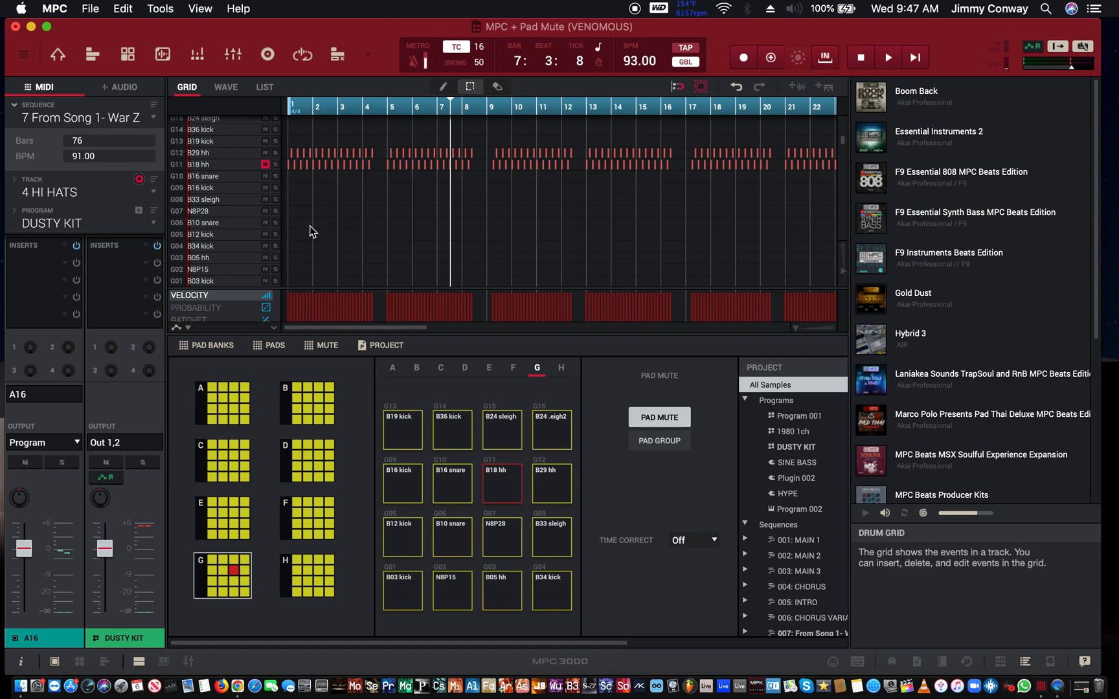
mouse_move(200, 159)
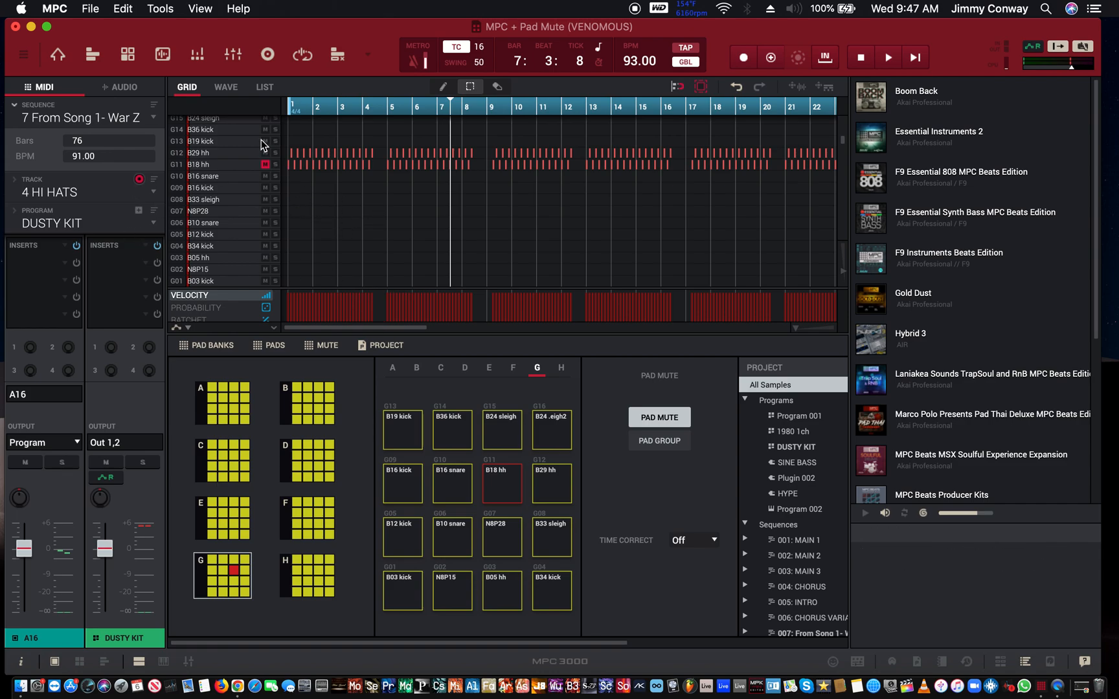
mouse_move(350, 236)
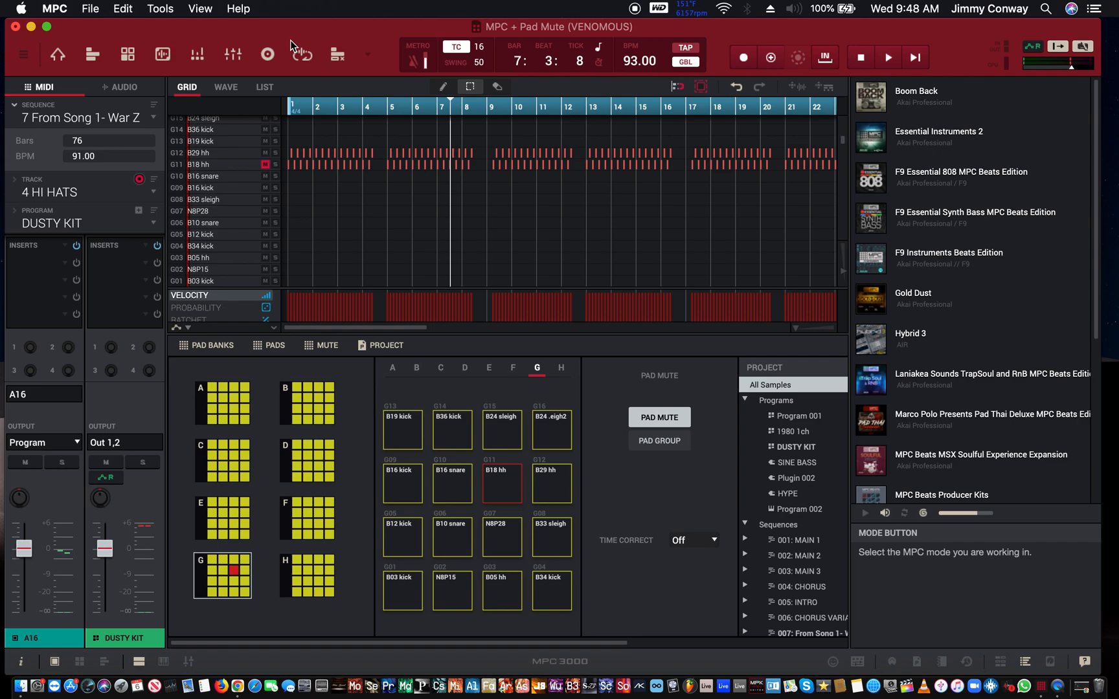
mouse_move(292, 40)
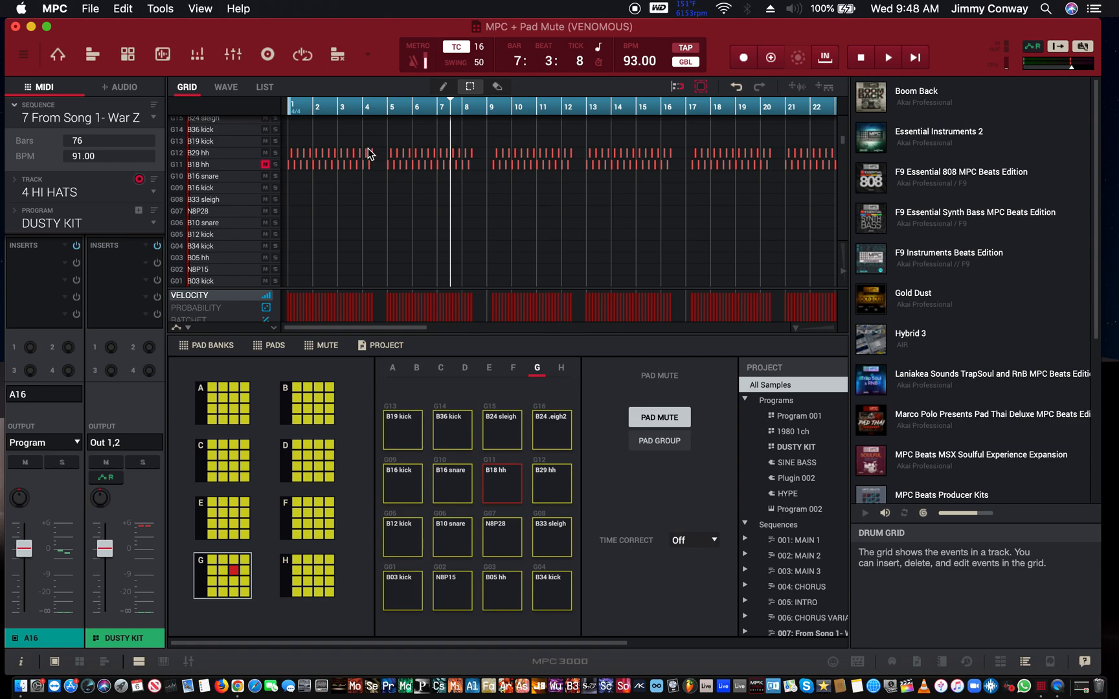
mouse_move(385, 160)
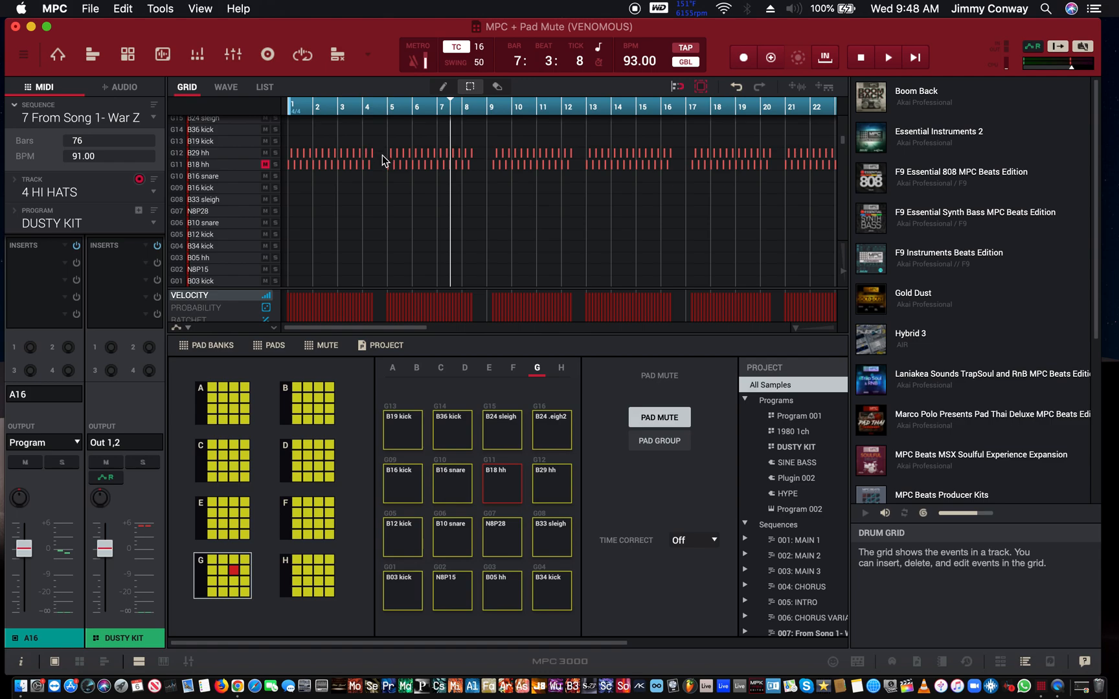
mouse_move(386, 166)
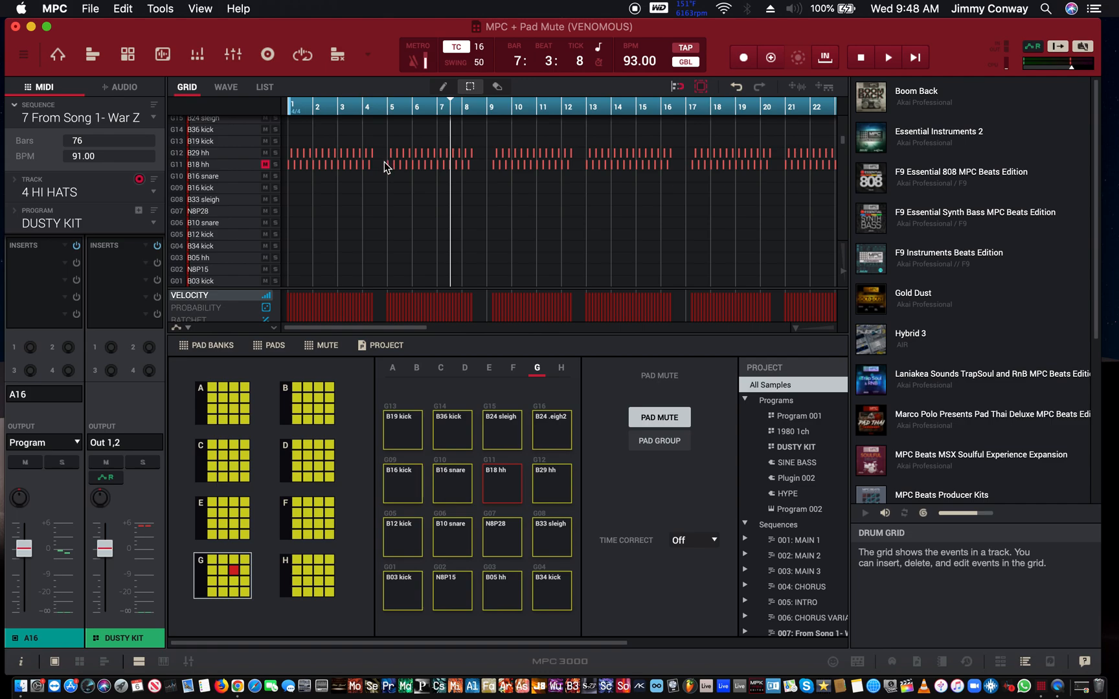
mouse_move(392, 154)
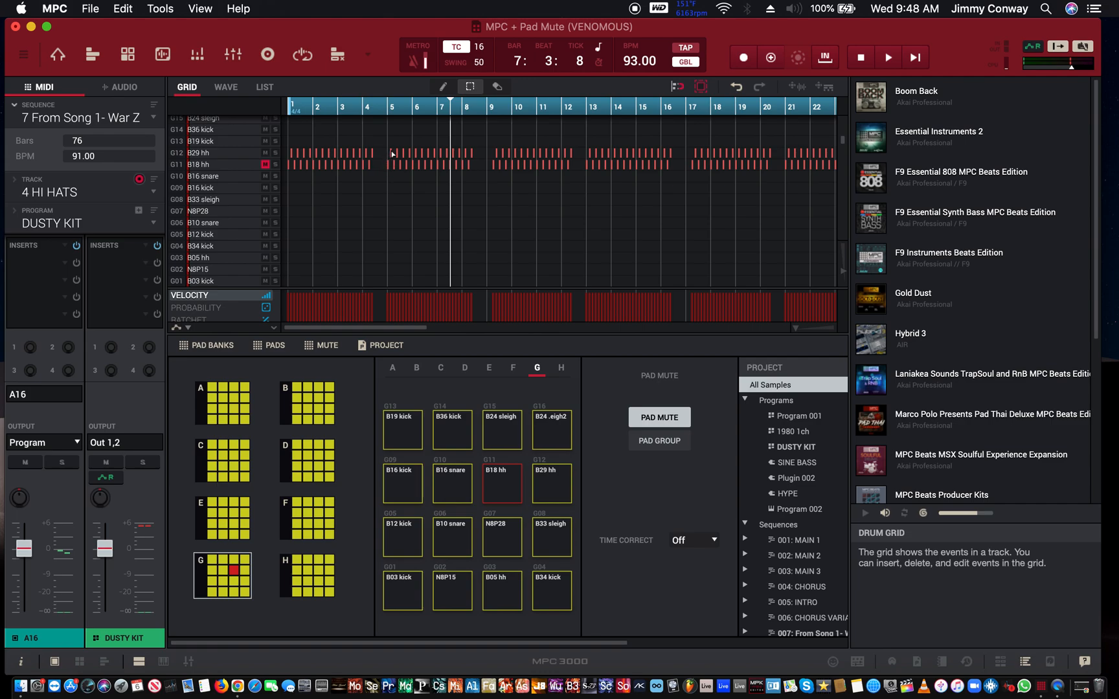